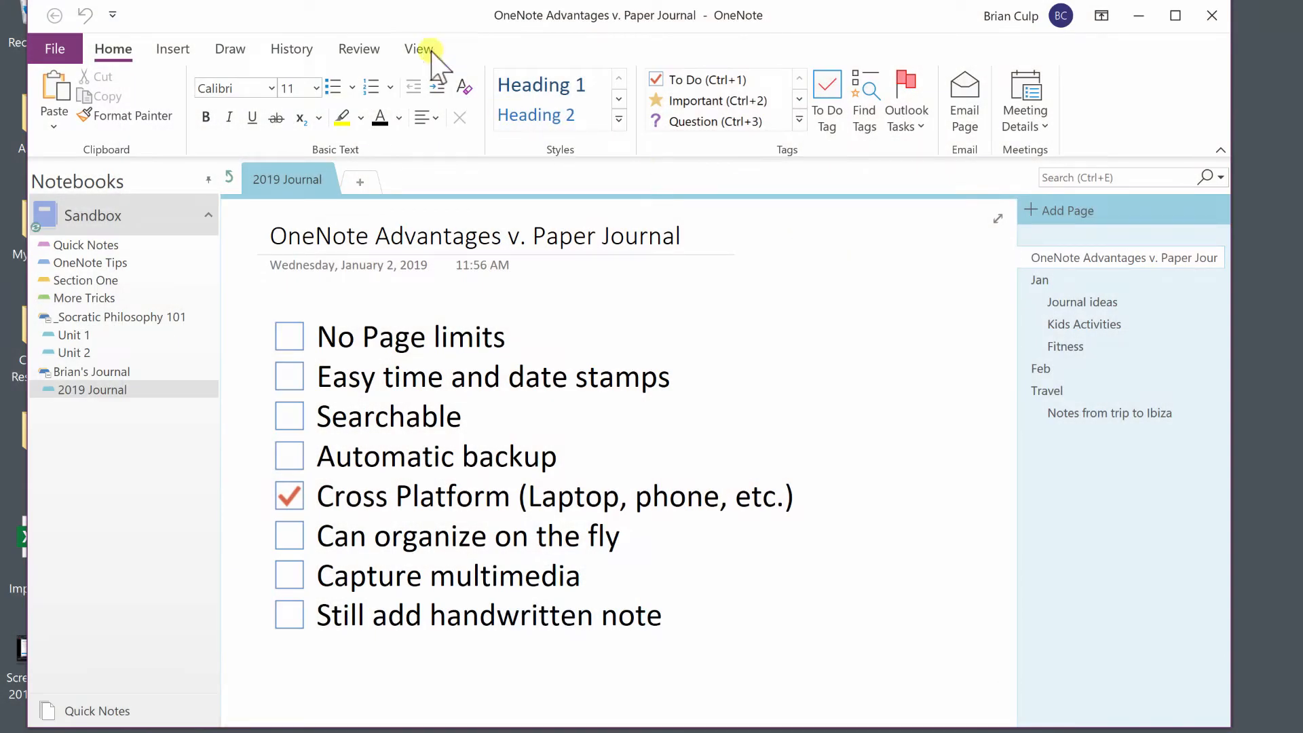
mouse_move(401, 81)
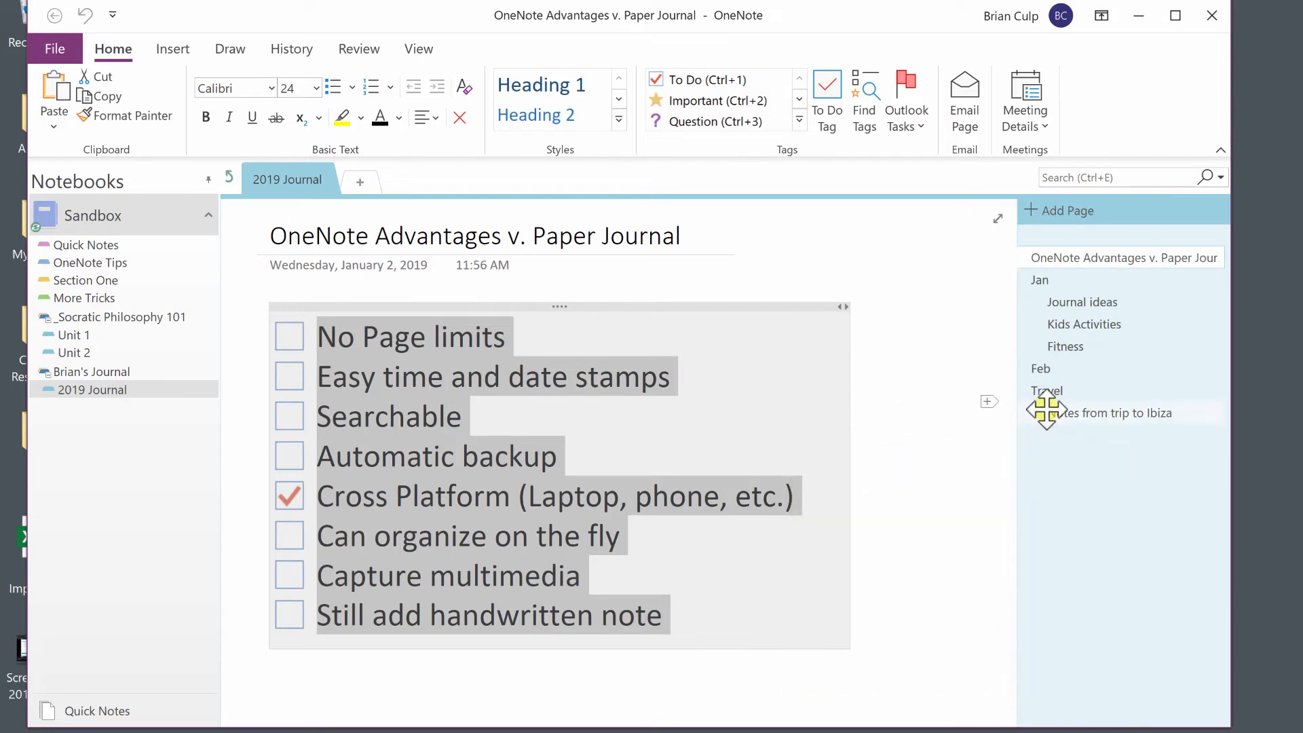
Bring up the context menu on the Notes from trip to Ibiza page
right_click(1114, 413)
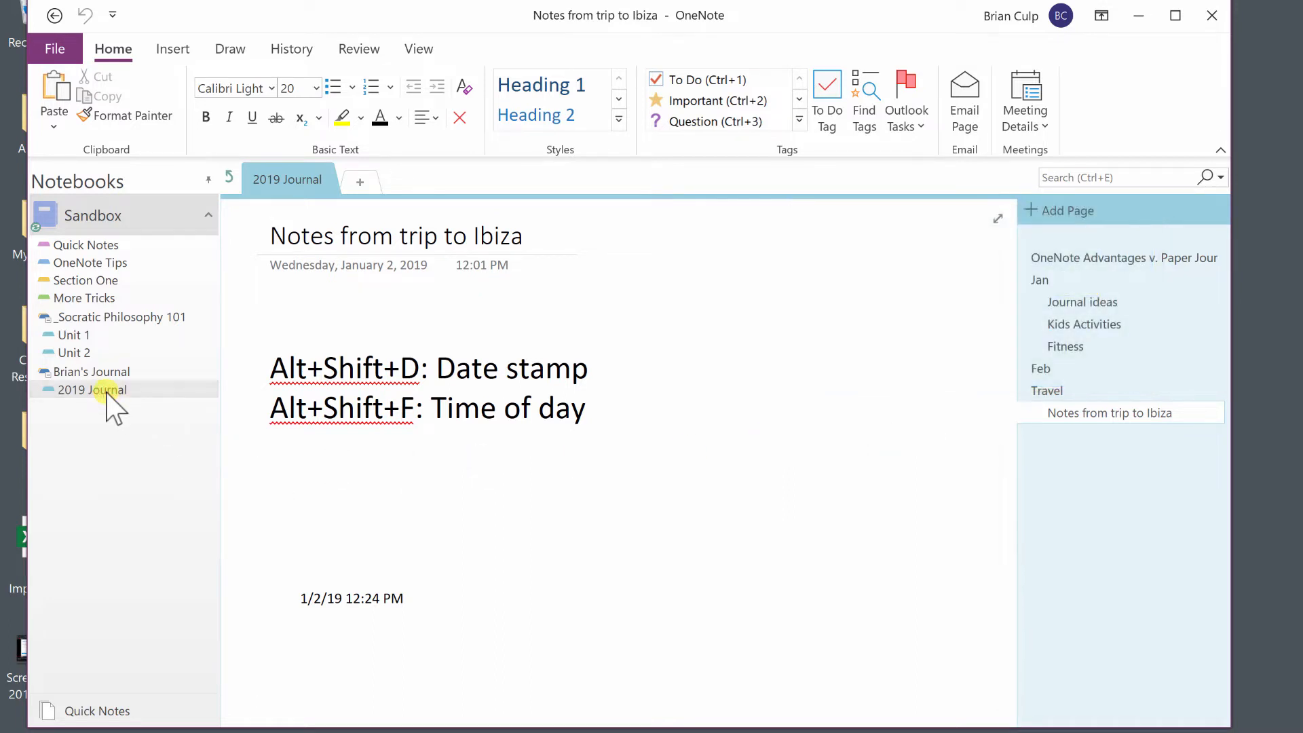
Delete the 2019 Journal section, confirming its move to Deleted Notes
right_click(81, 389)
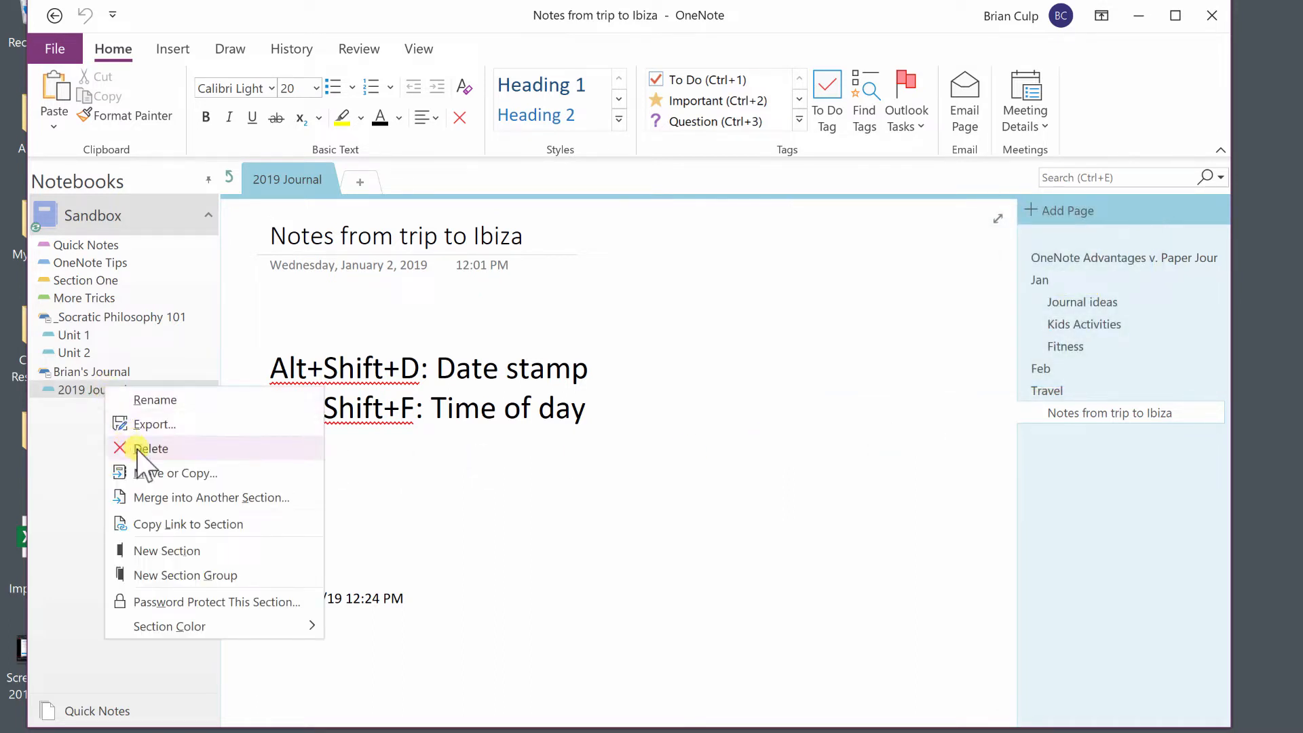
click(151, 448)
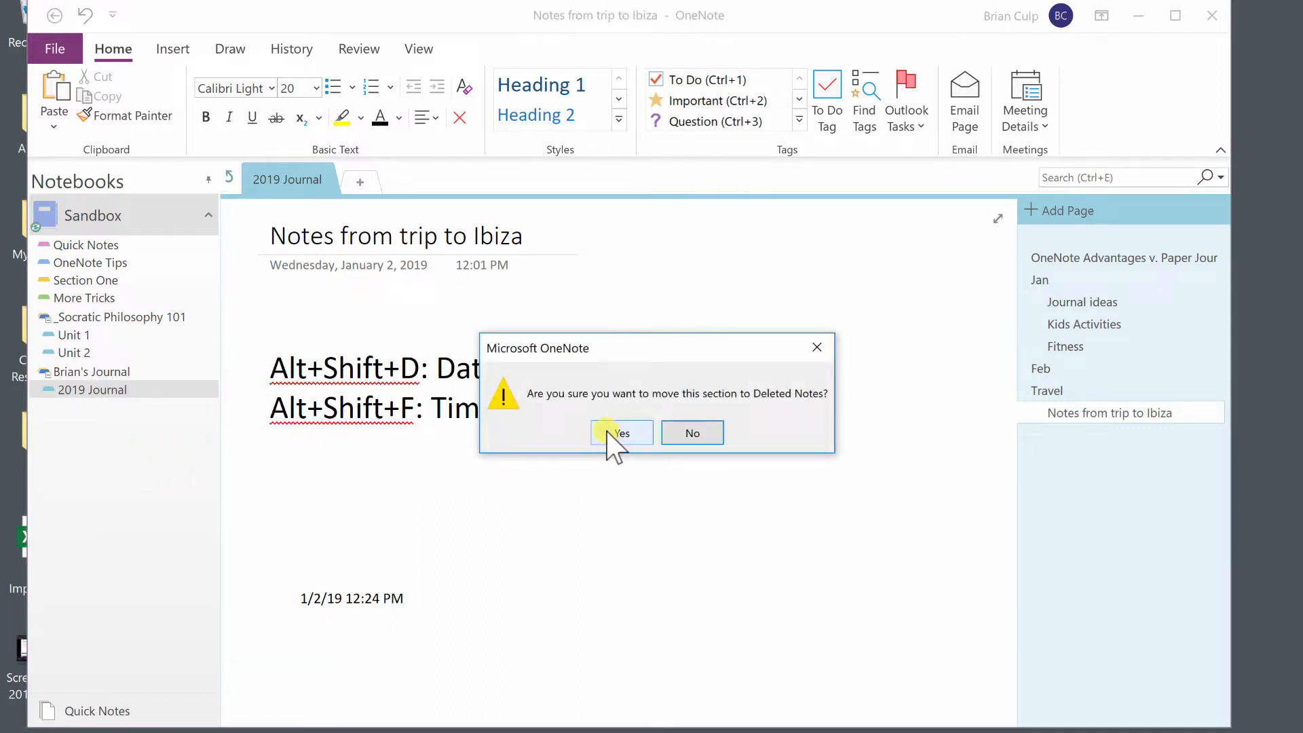
click(620, 433)
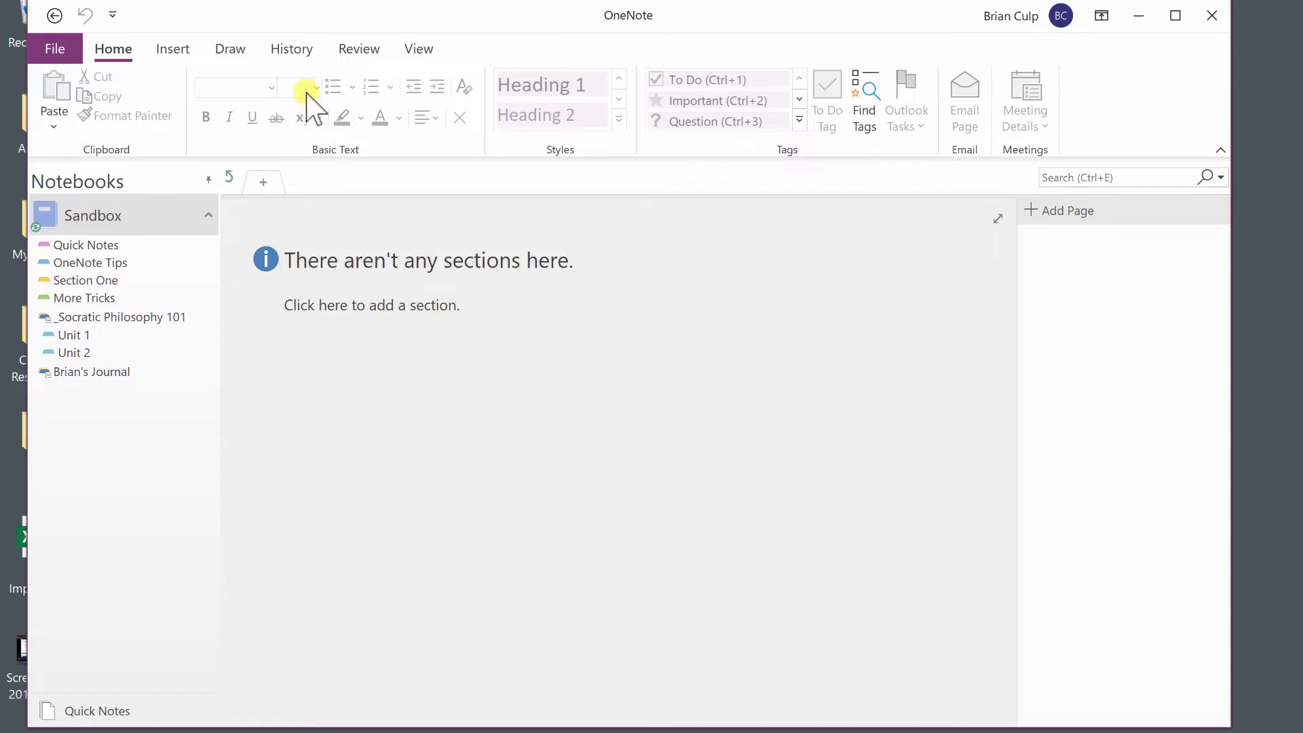
Show the History ribbon with the notebook recycle bin tools
click(290, 48)
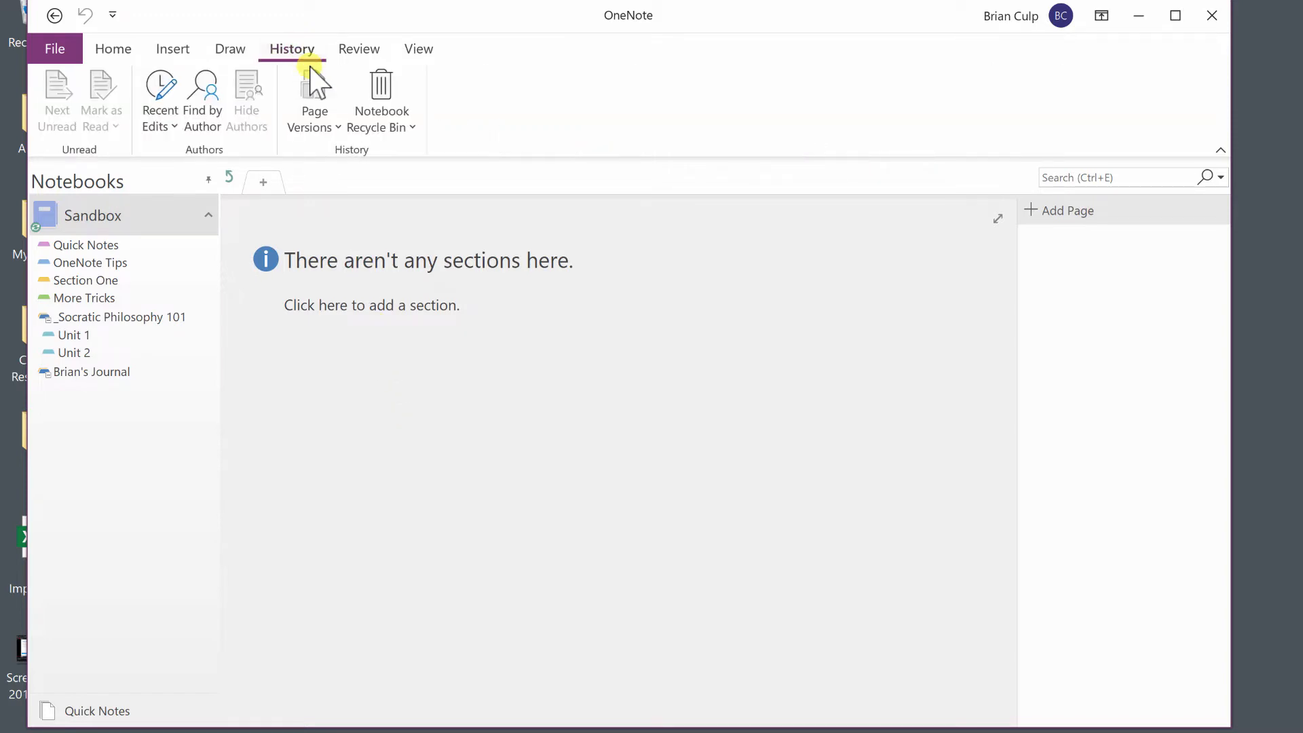
mouse_move(383, 89)
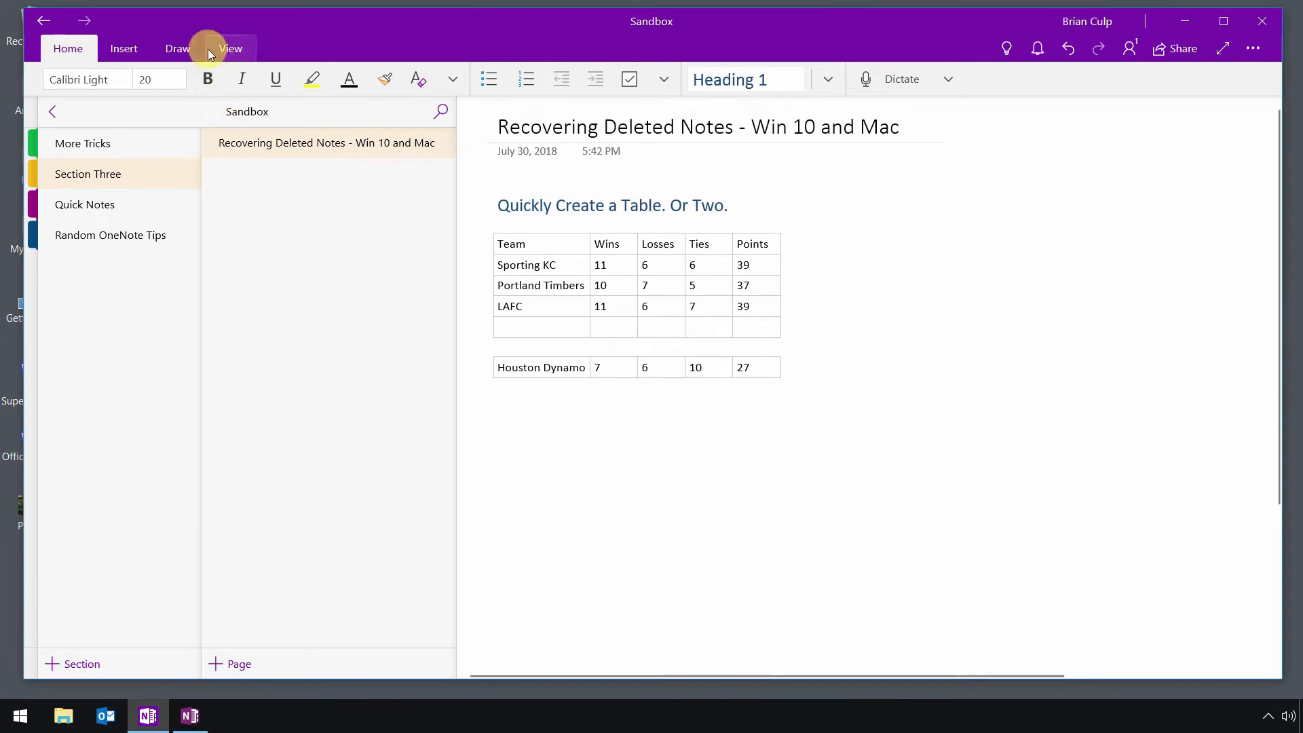
mouse_move(117, 187)
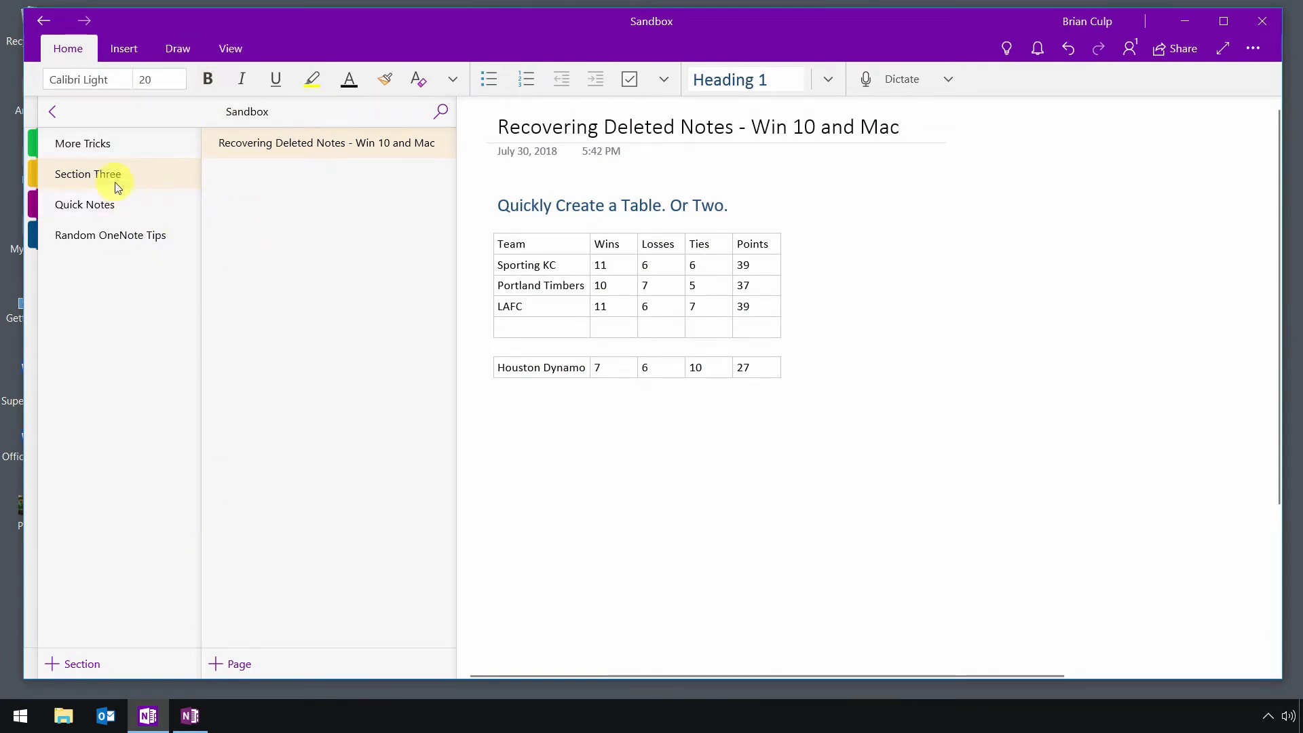
Delete Section Three from the Sandbox notebook, confirming its move to Deleted Notes
right_click(87, 174)
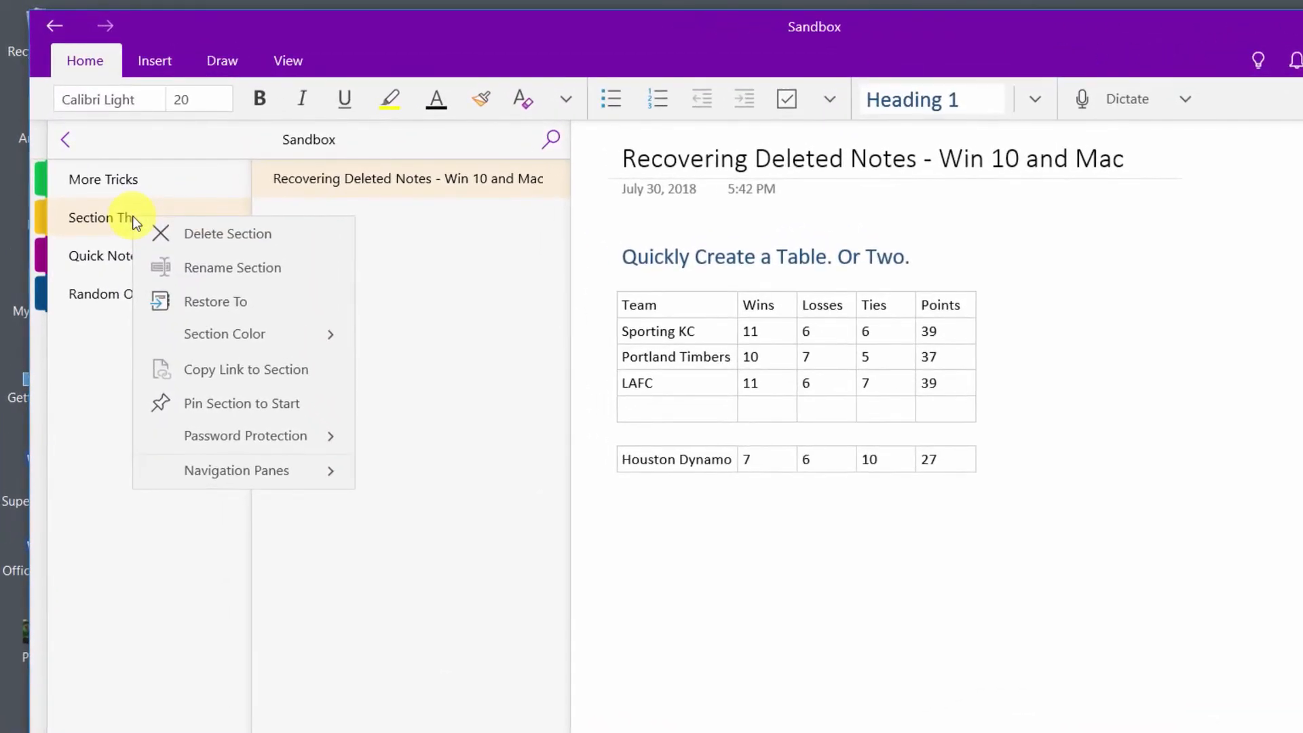
mouse_move(197, 238)
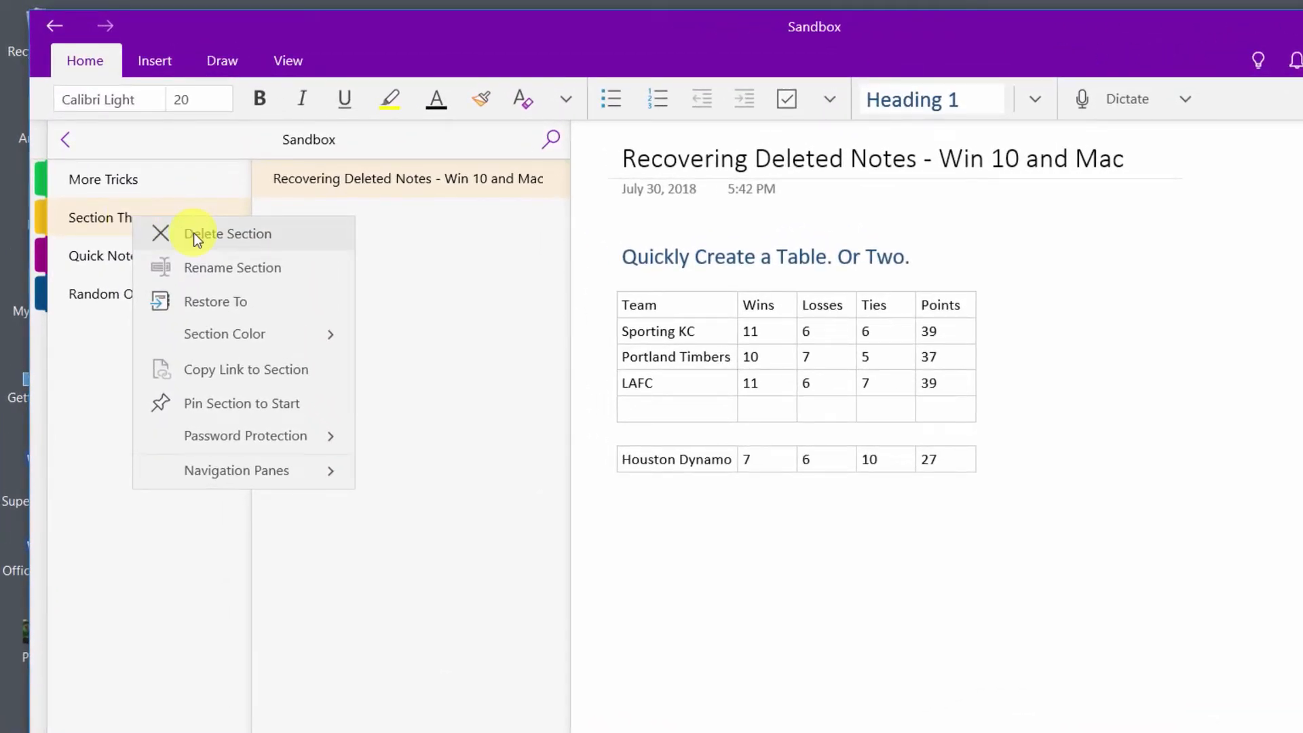
click(228, 234)
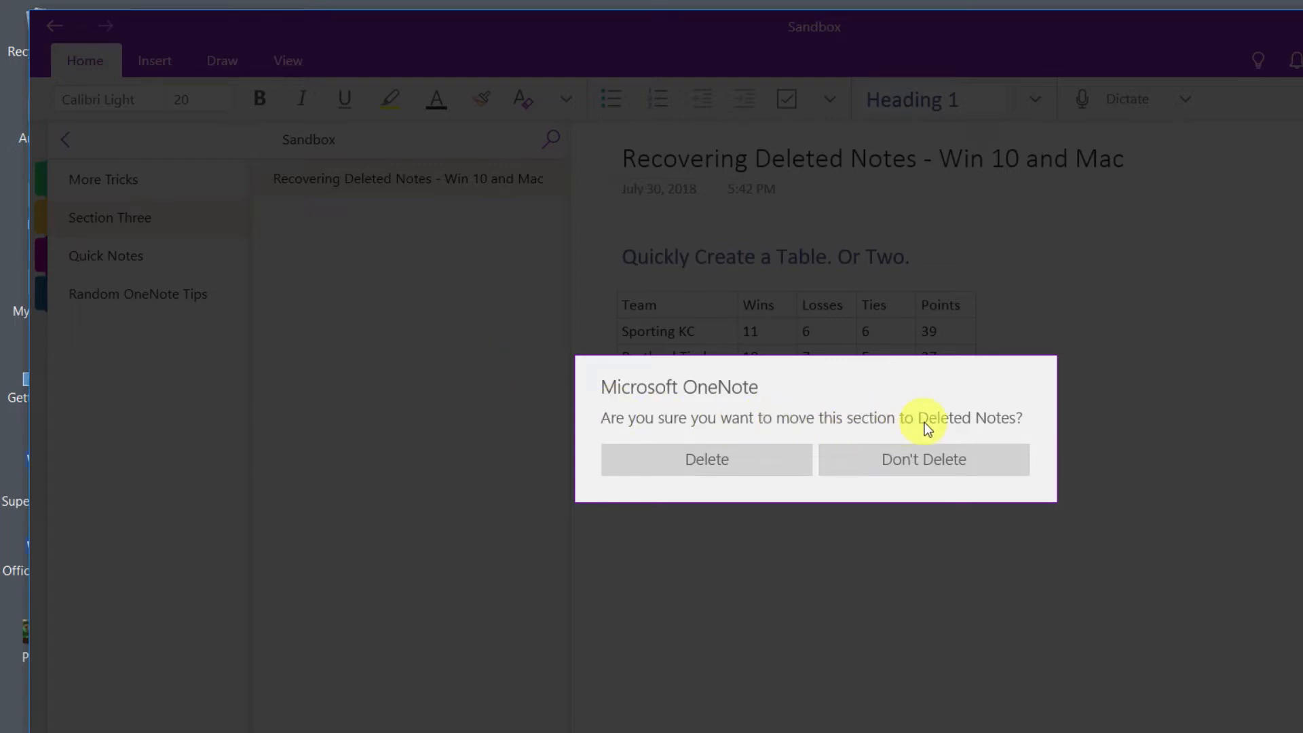
mouse_move(787, 432)
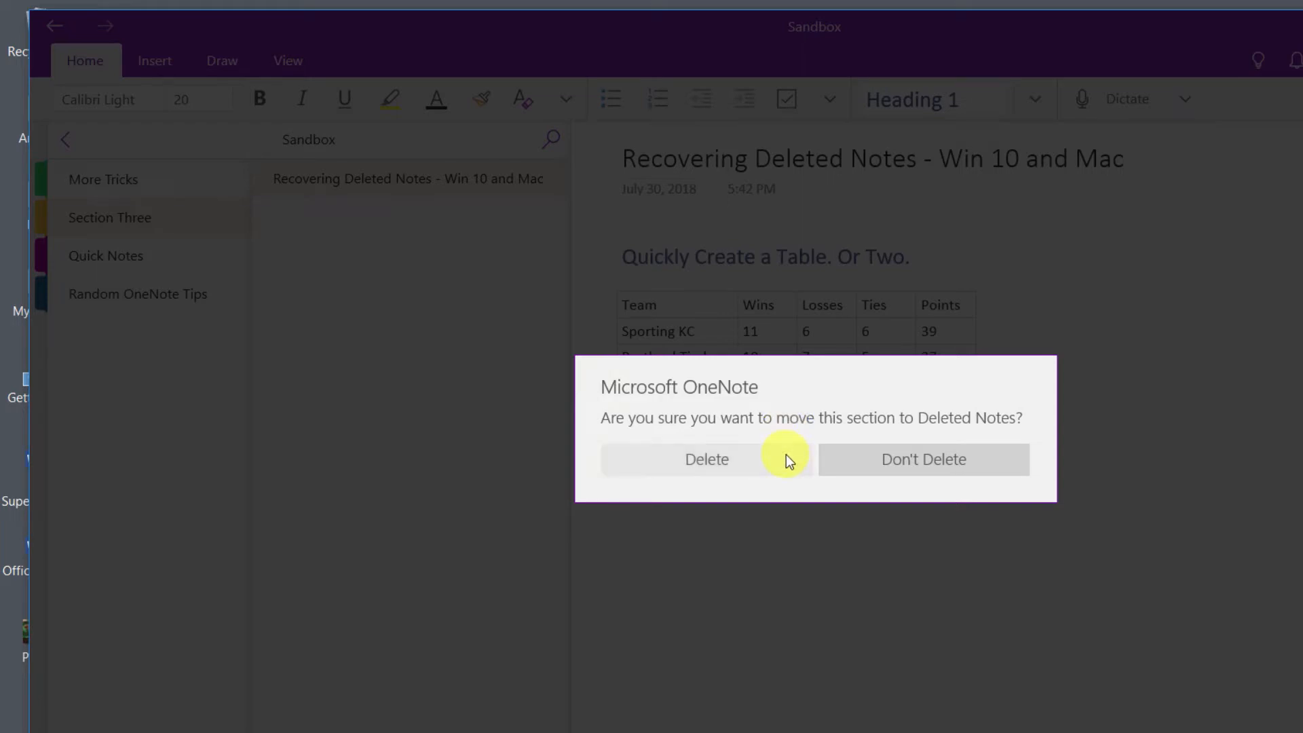
click(706, 458)
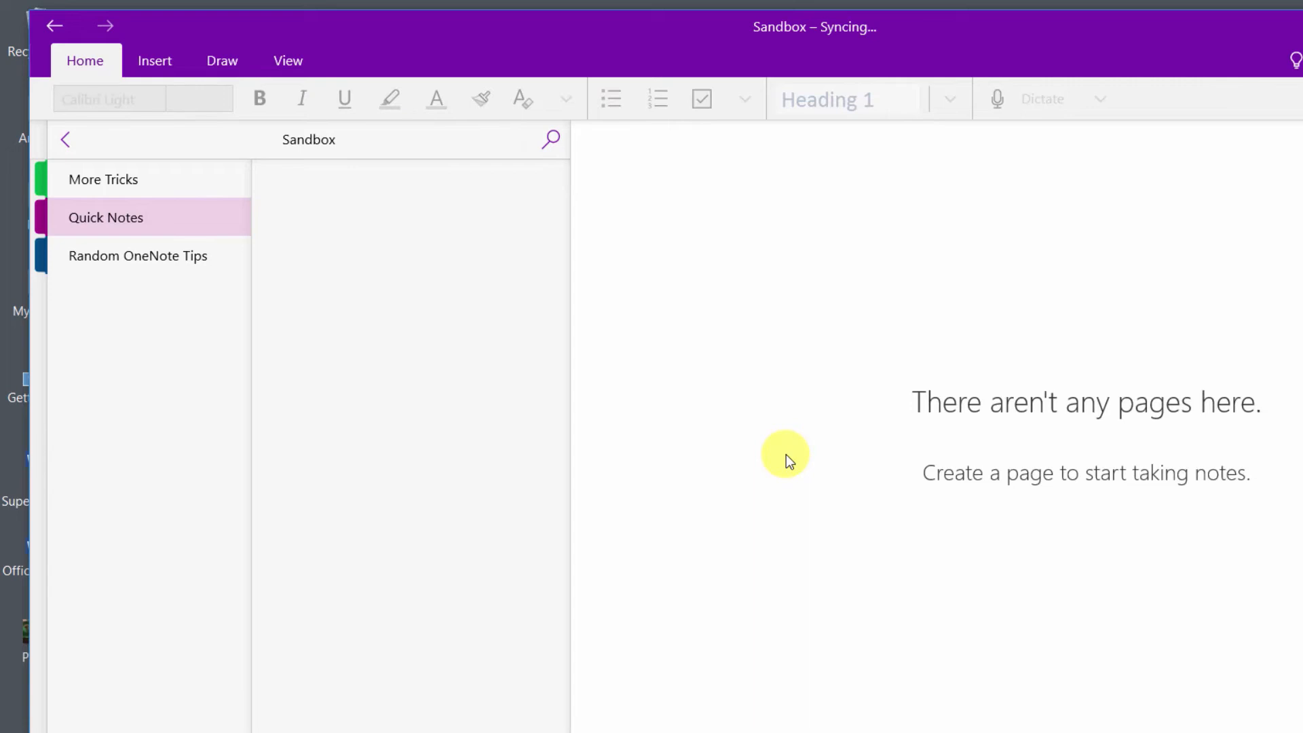
mouse_move(423, 475)
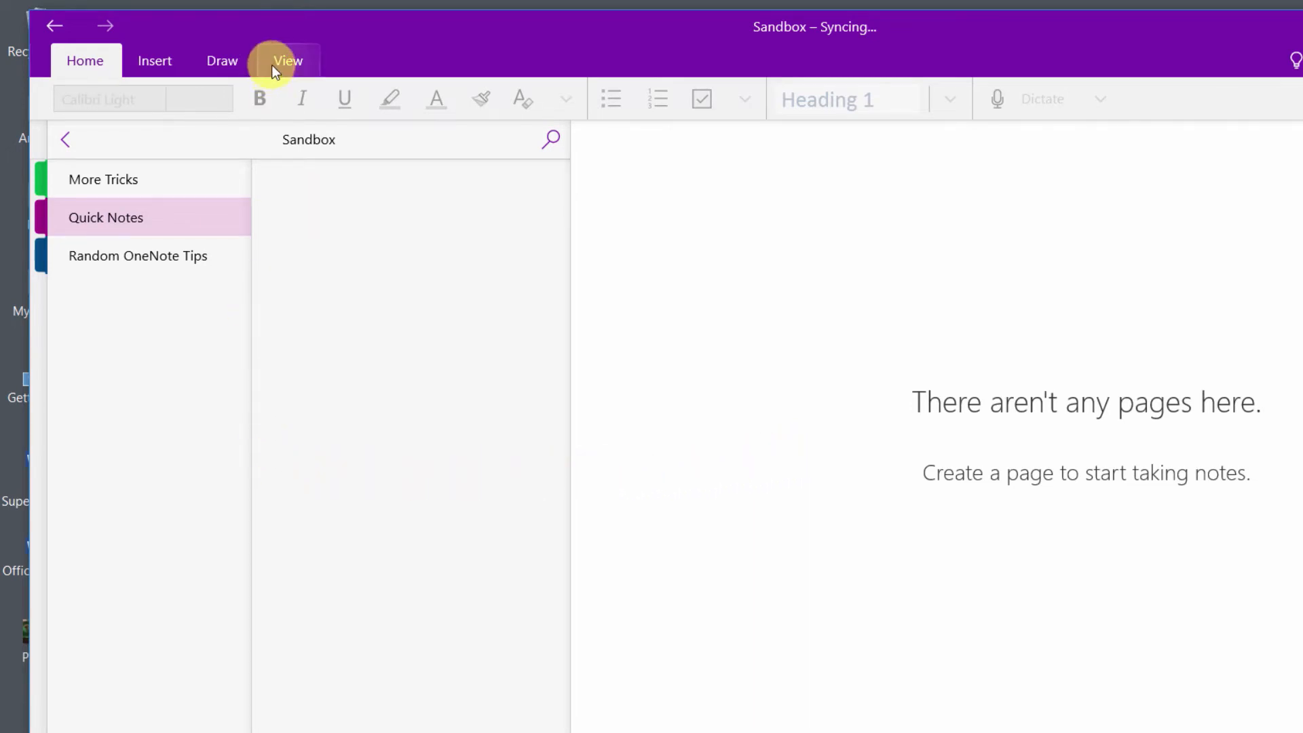
Show the View ribbon and open the Deleted Notes options for the Sandbox notebook
click(288, 61)
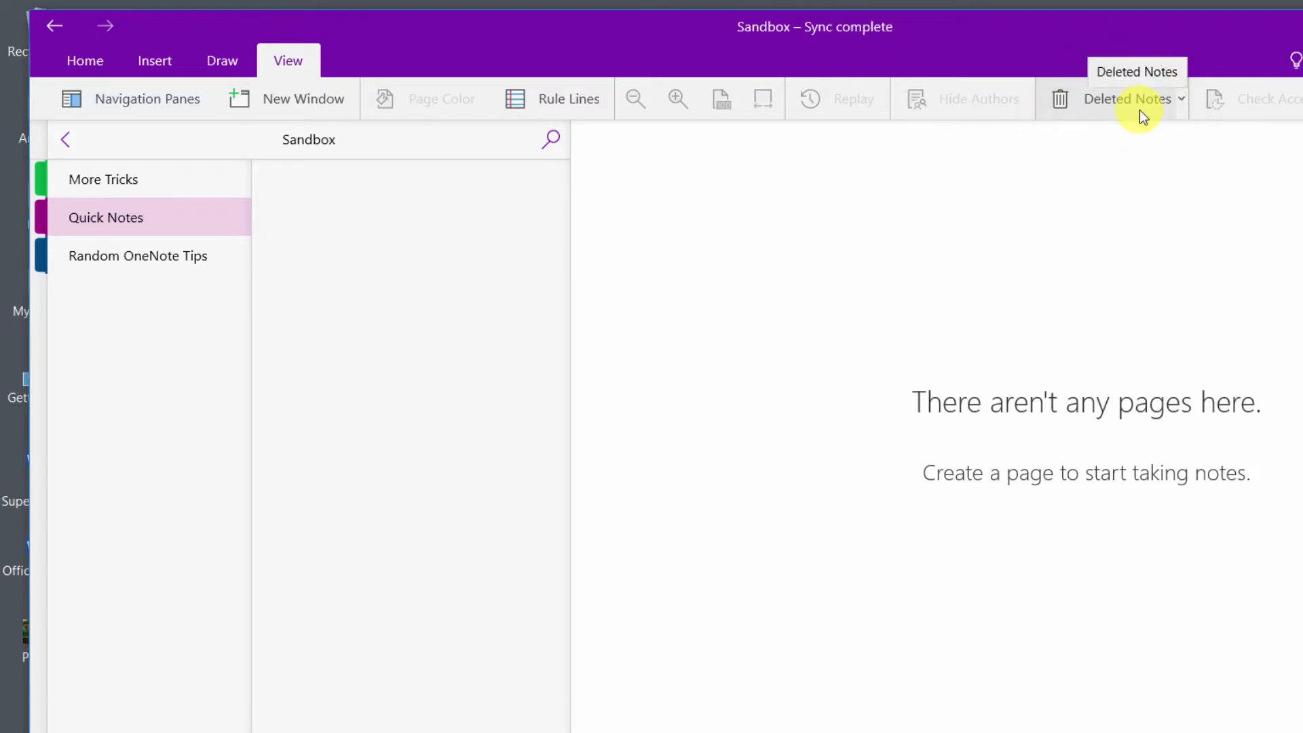
click(1178, 106)
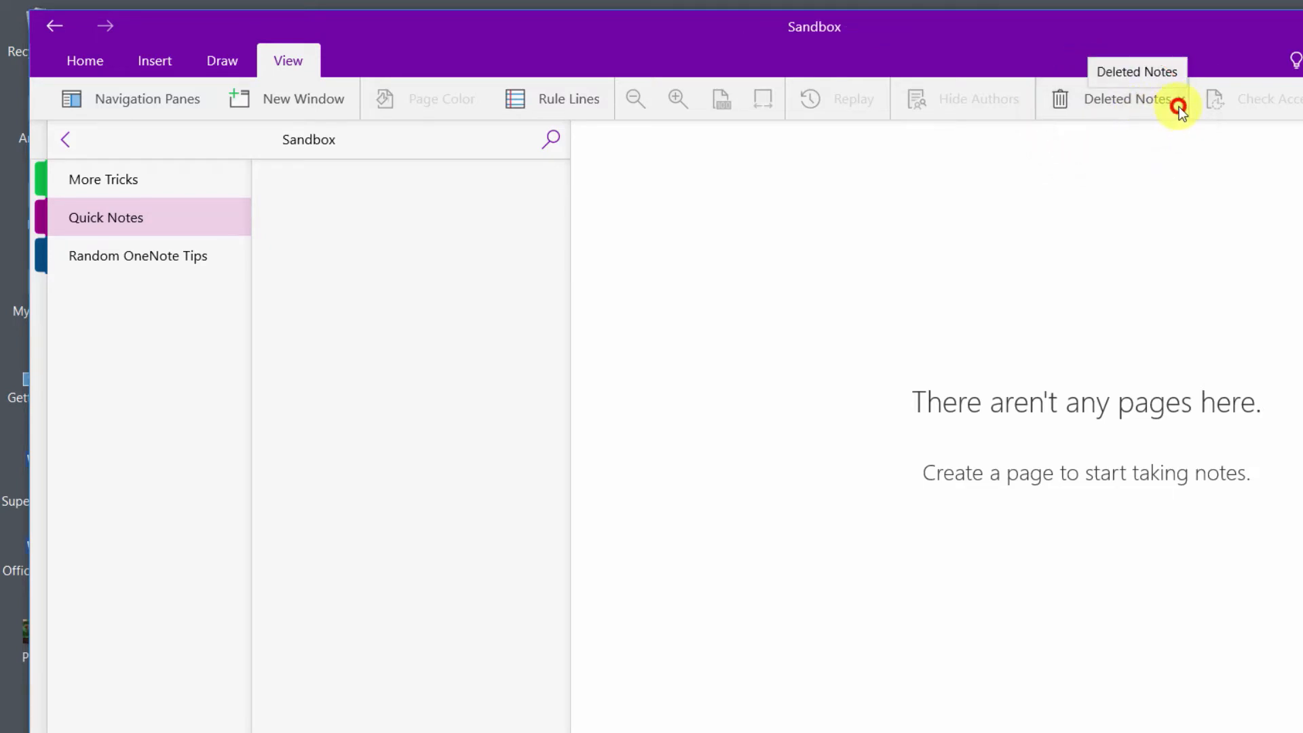
click(1176, 105)
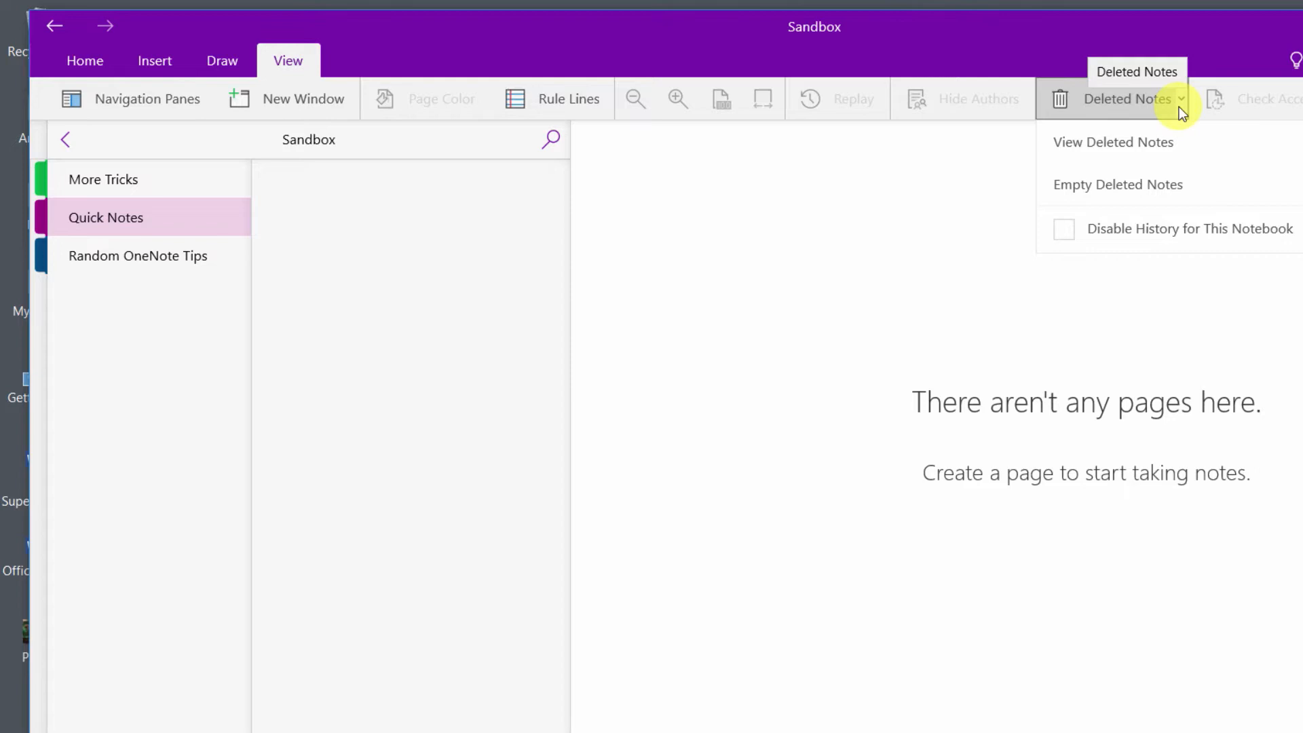
mouse_move(1151, 229)
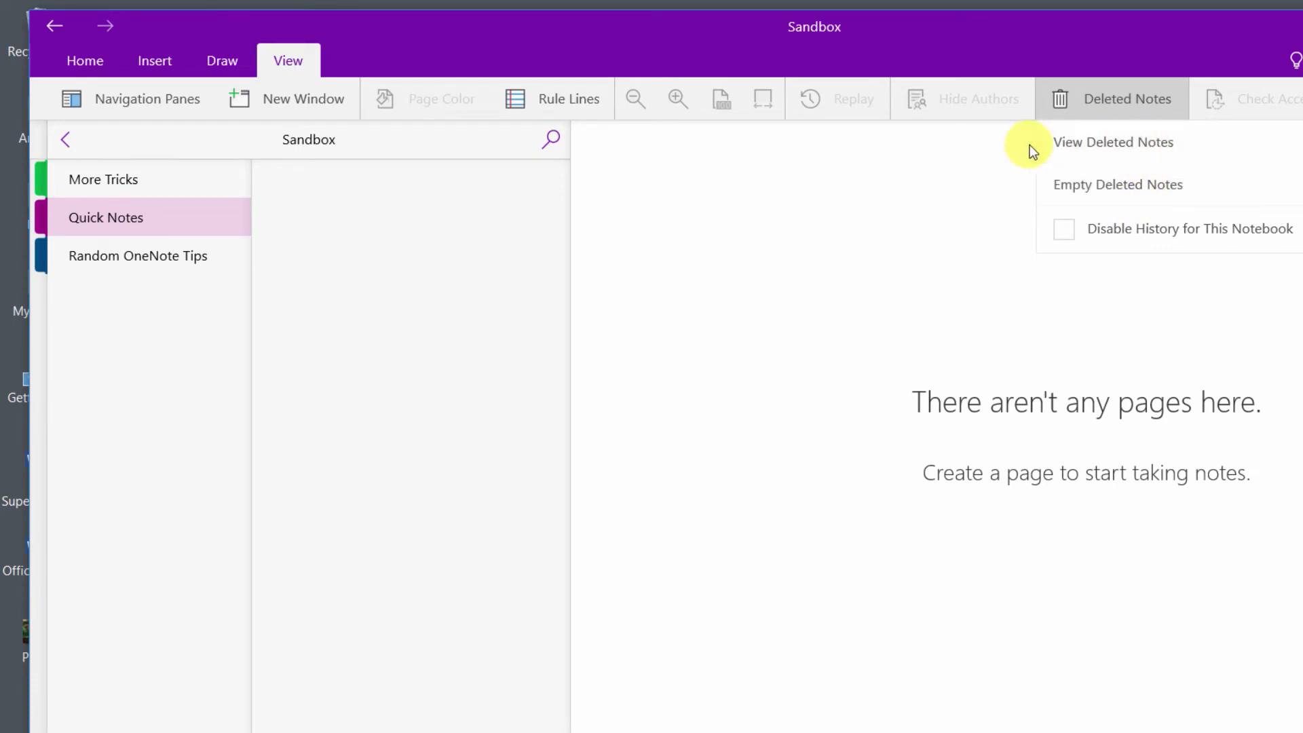
mouse_move(1007, 224)
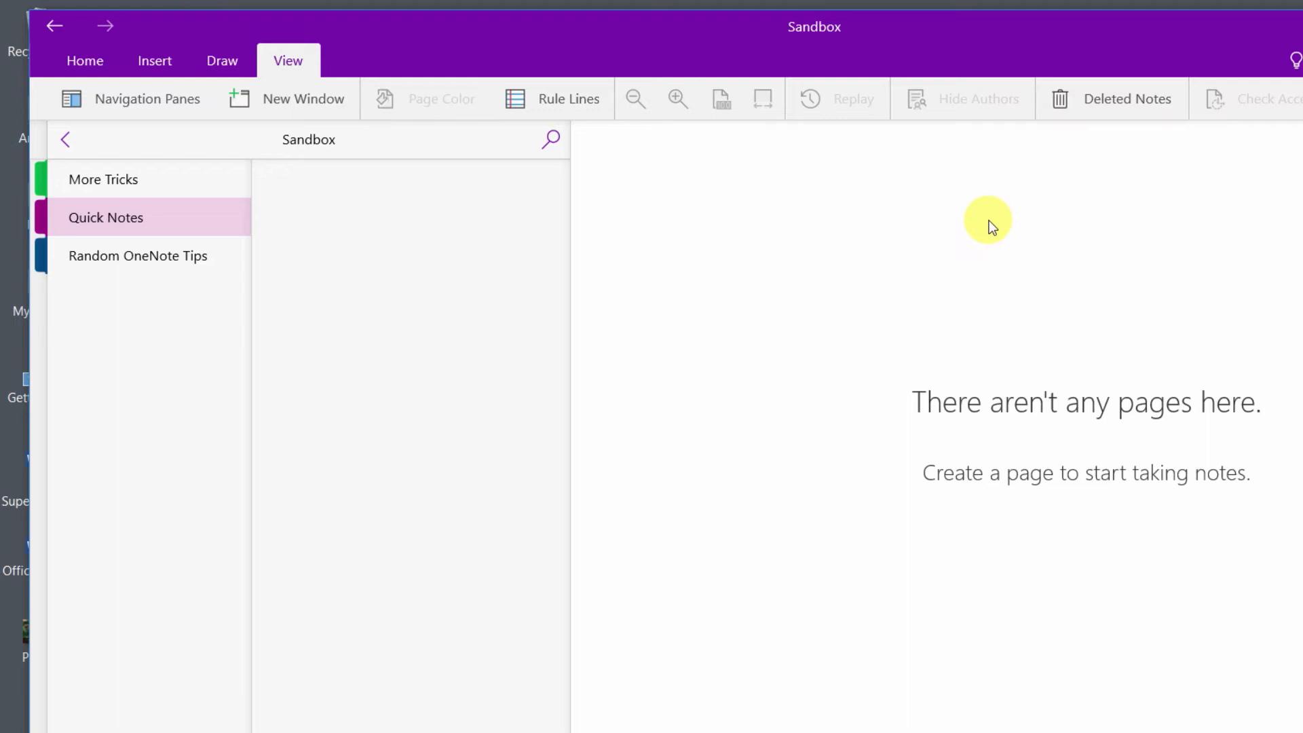
View the notebook's Deleted Notes and select the deleted Section Three
click(1127, 97)
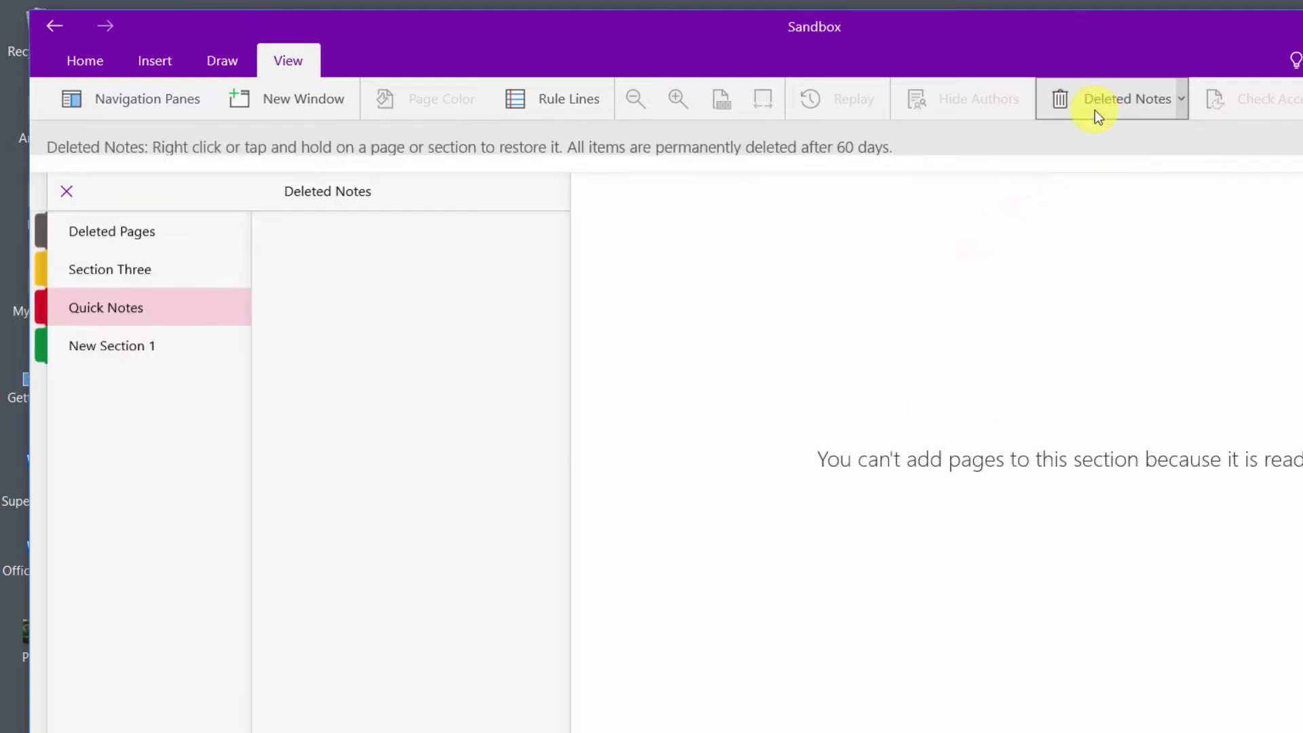
mouse_move(1064, 220)
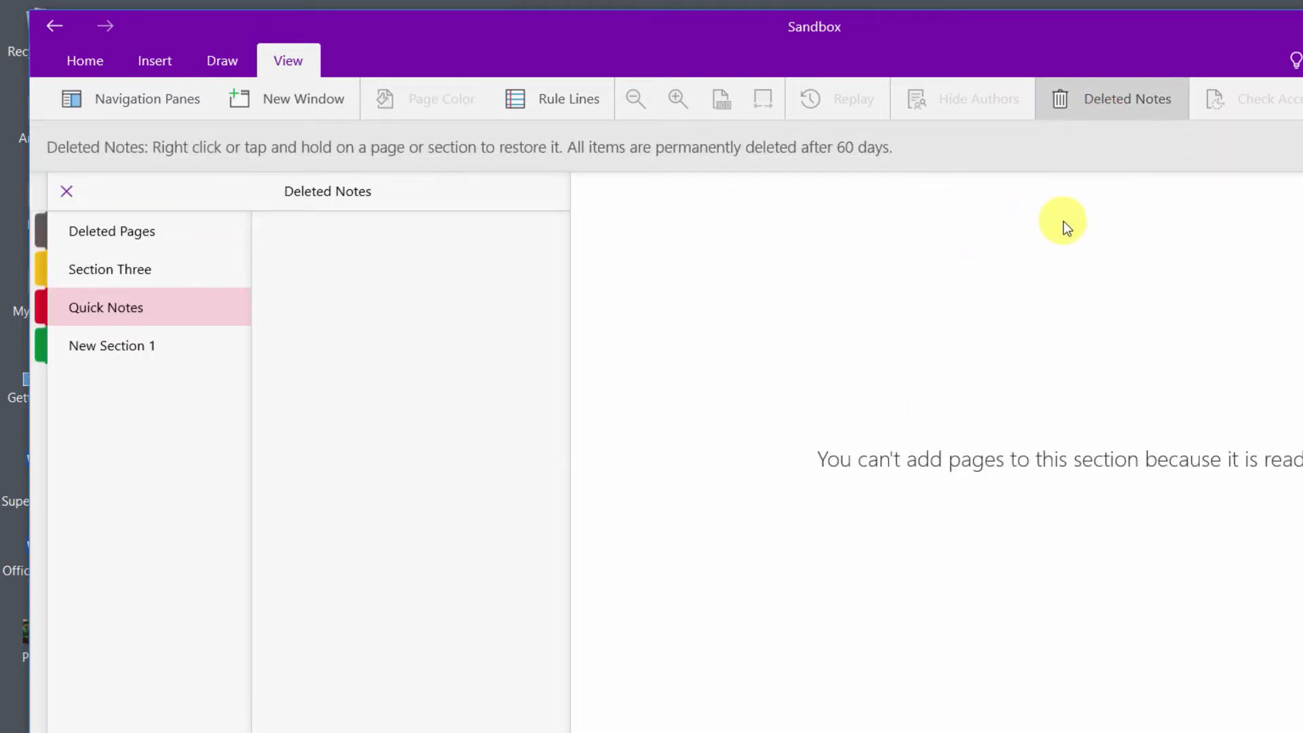
mouse_move(229, 158)
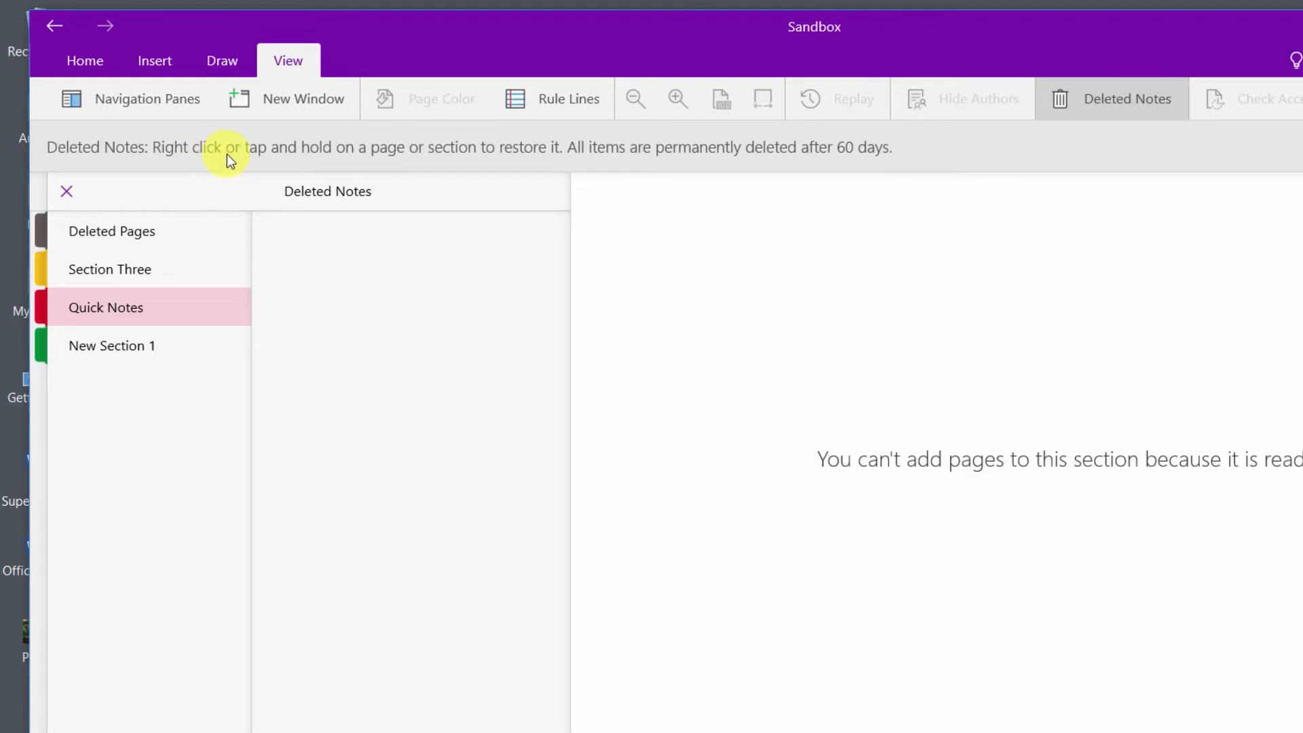
mouse_move(542, 164)
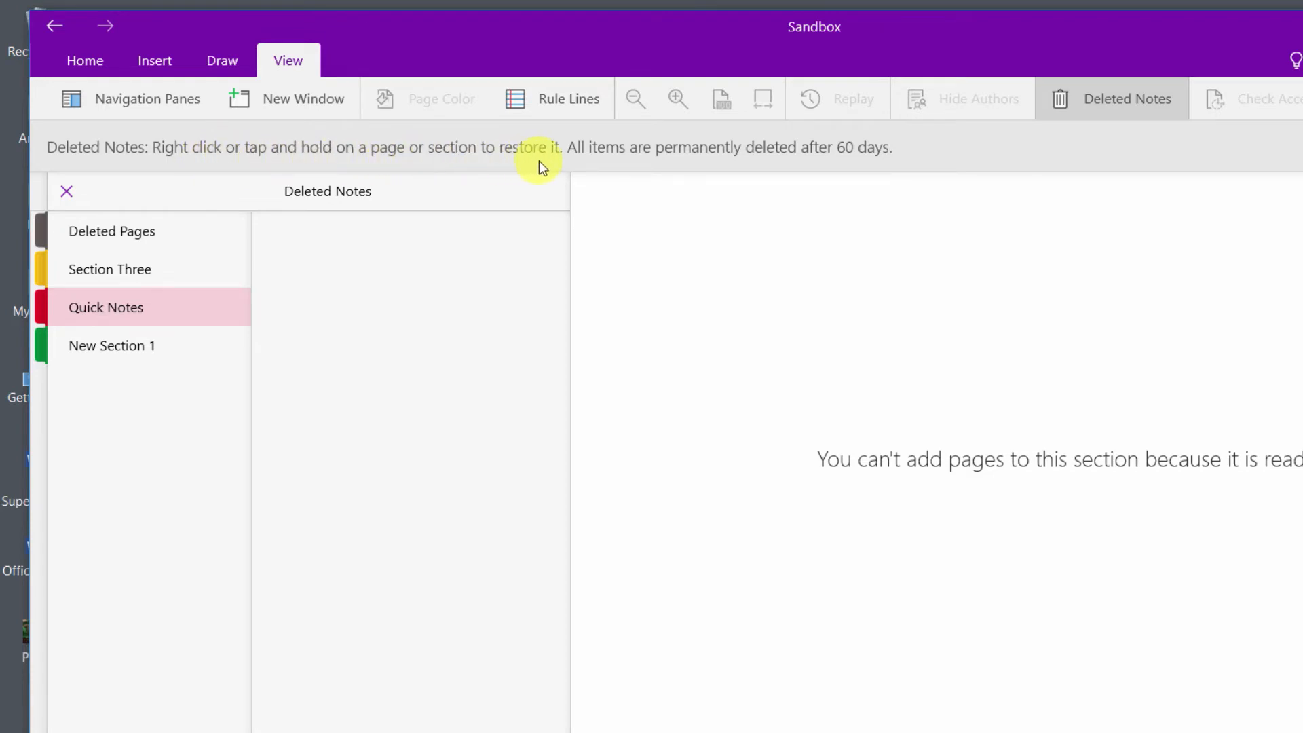
mouse_move(866, 166)
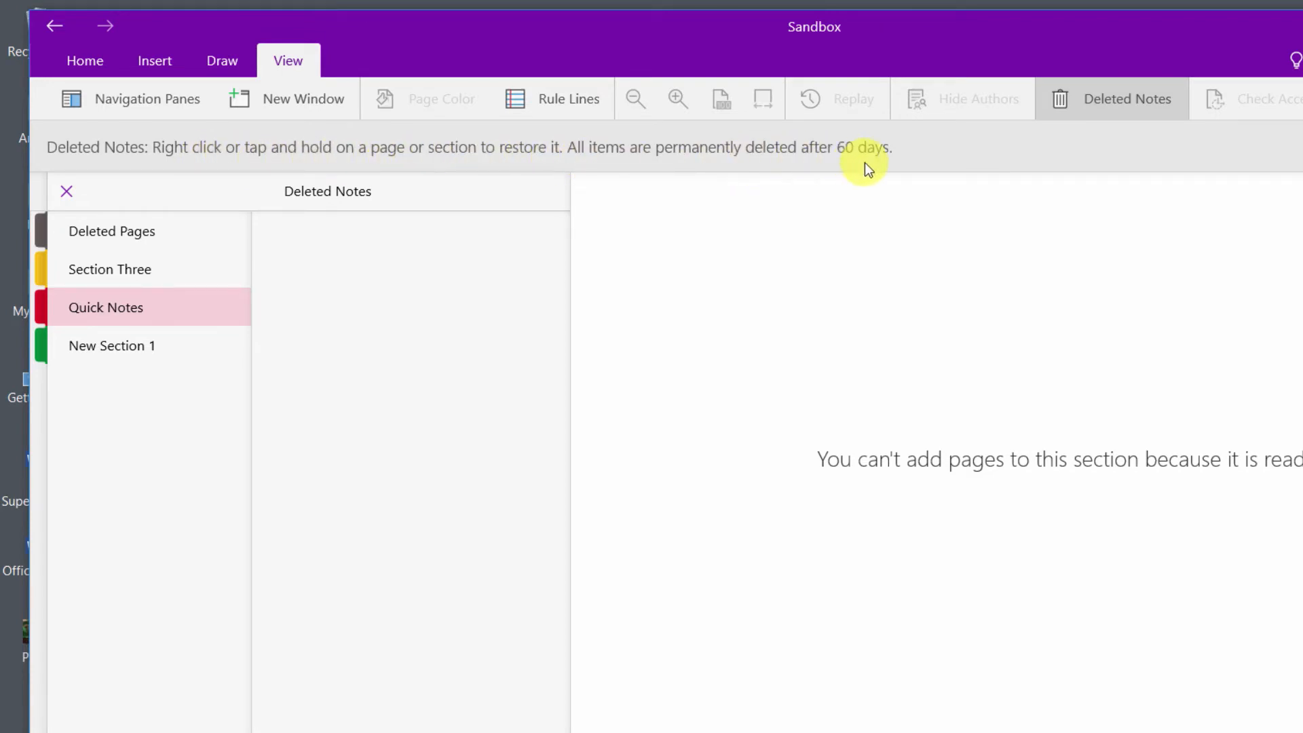
mouse_move(133, 332)
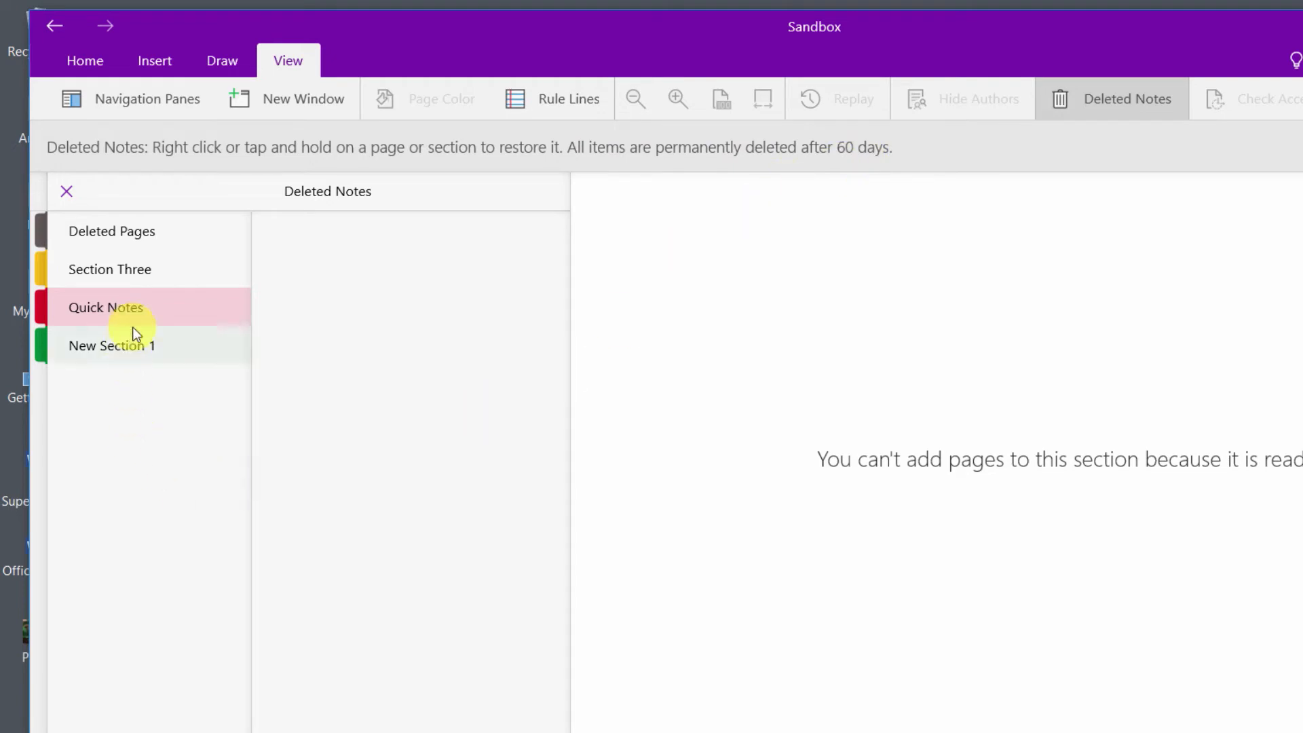
click(134, 280)
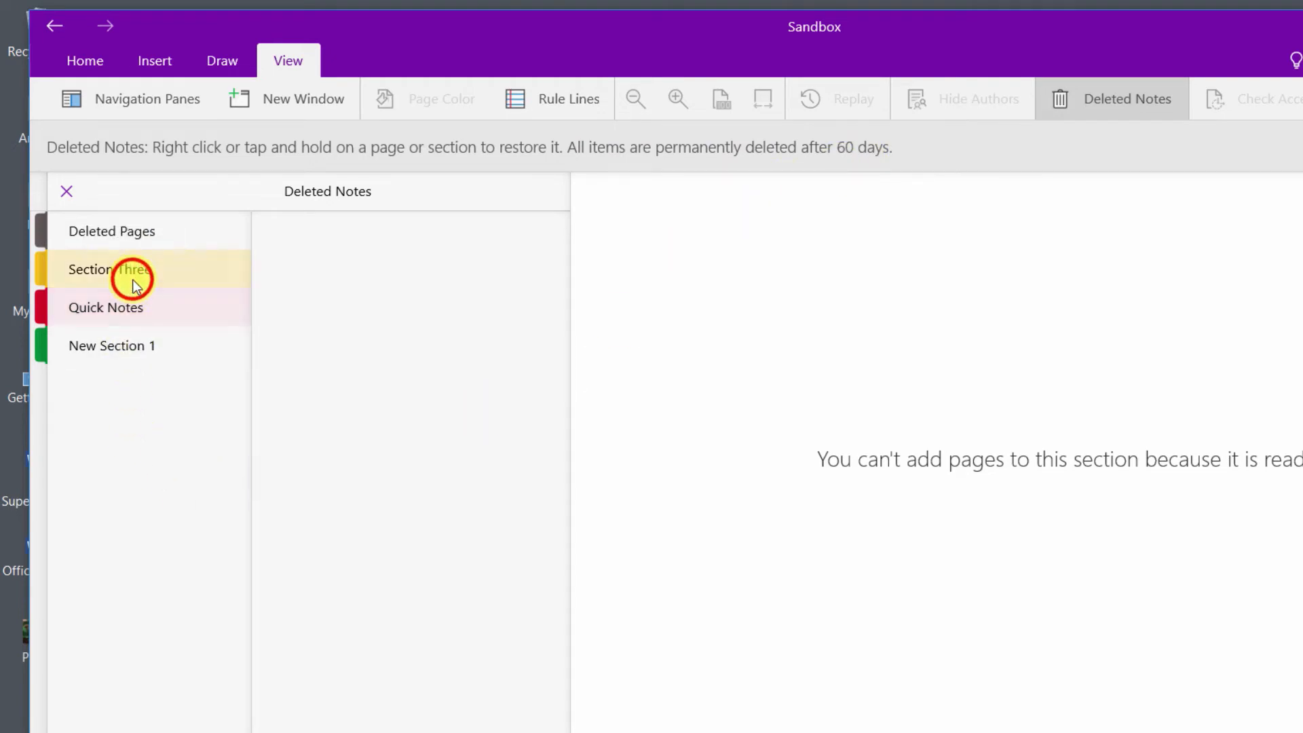
Restore the deleted Section Three into the Sandbox notebook
right_click(133, 280)
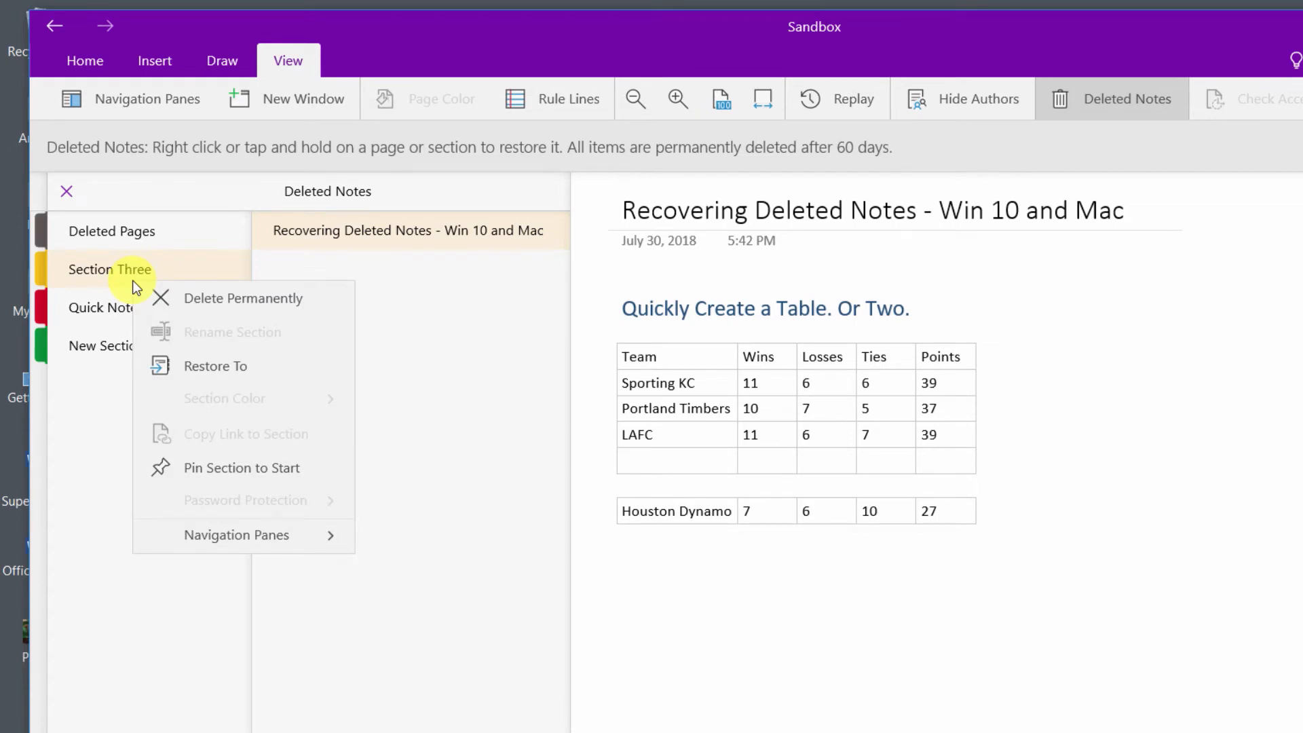
click(215, 366)
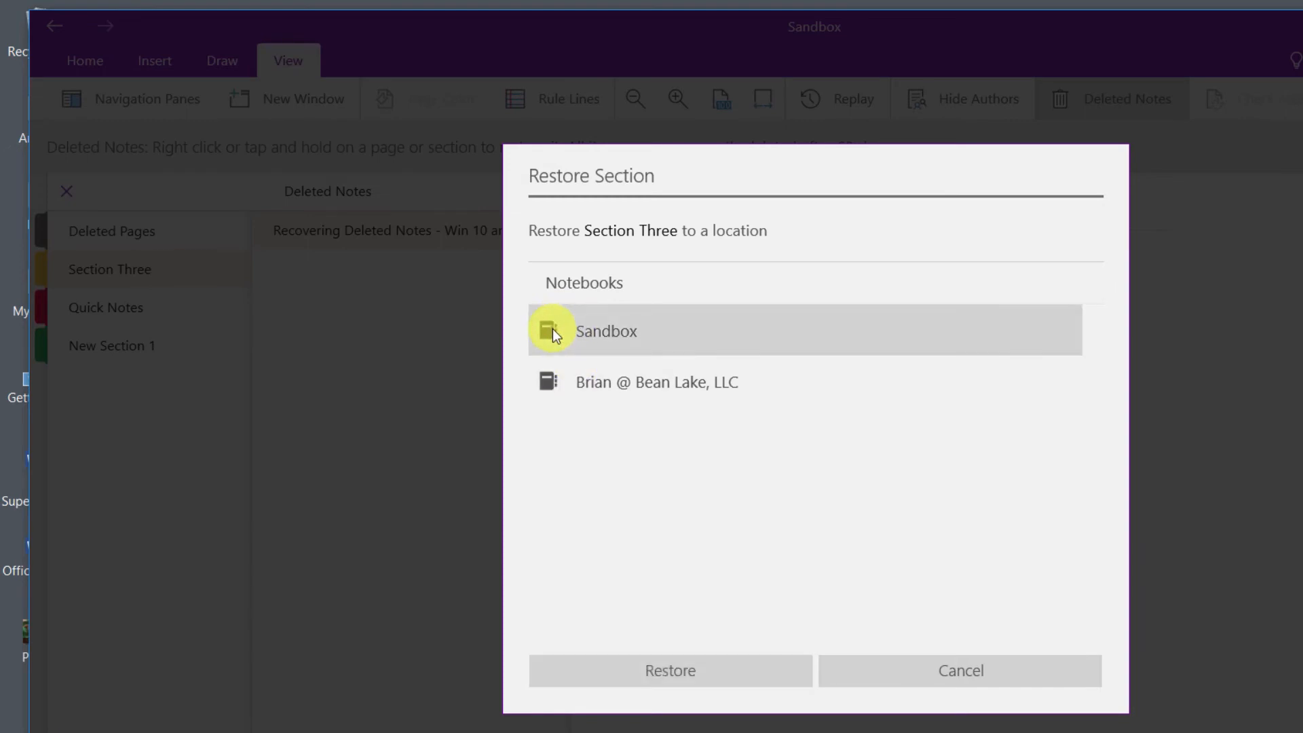
click(671, 671)
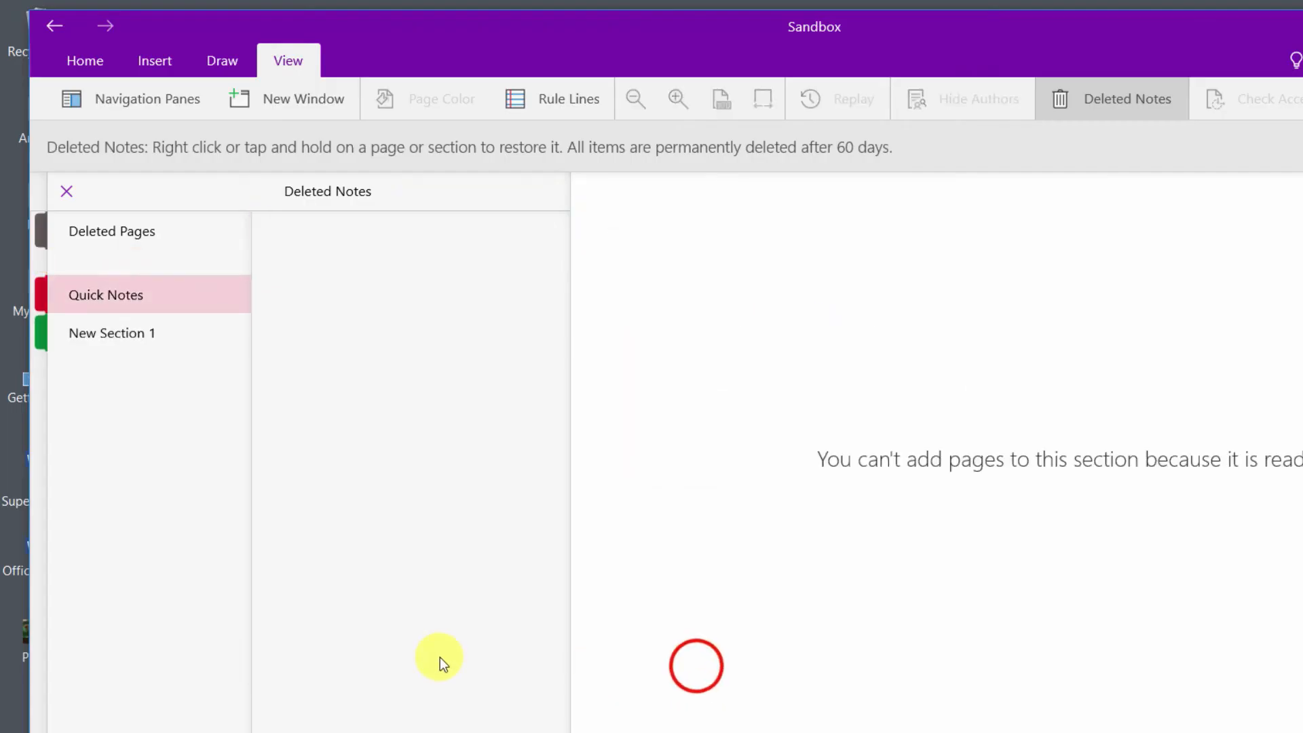
click(65, 191)
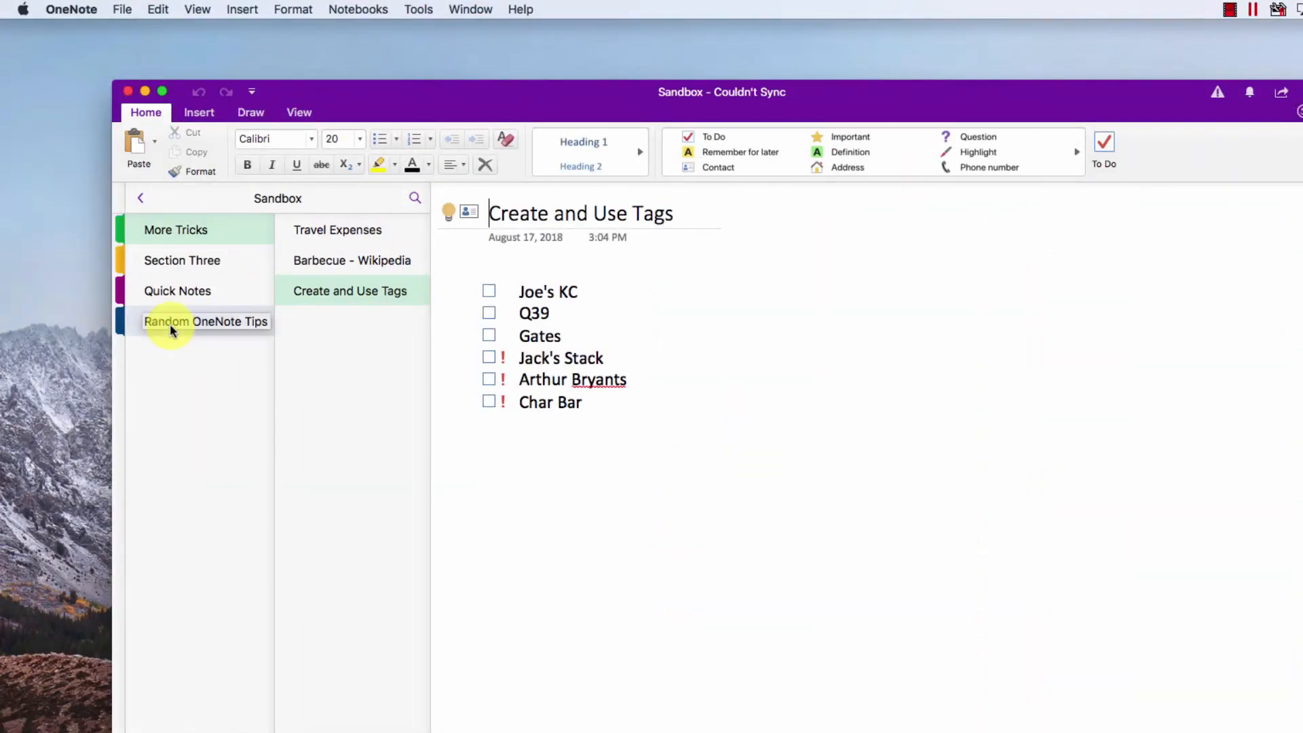
mouse_move(185, 361)
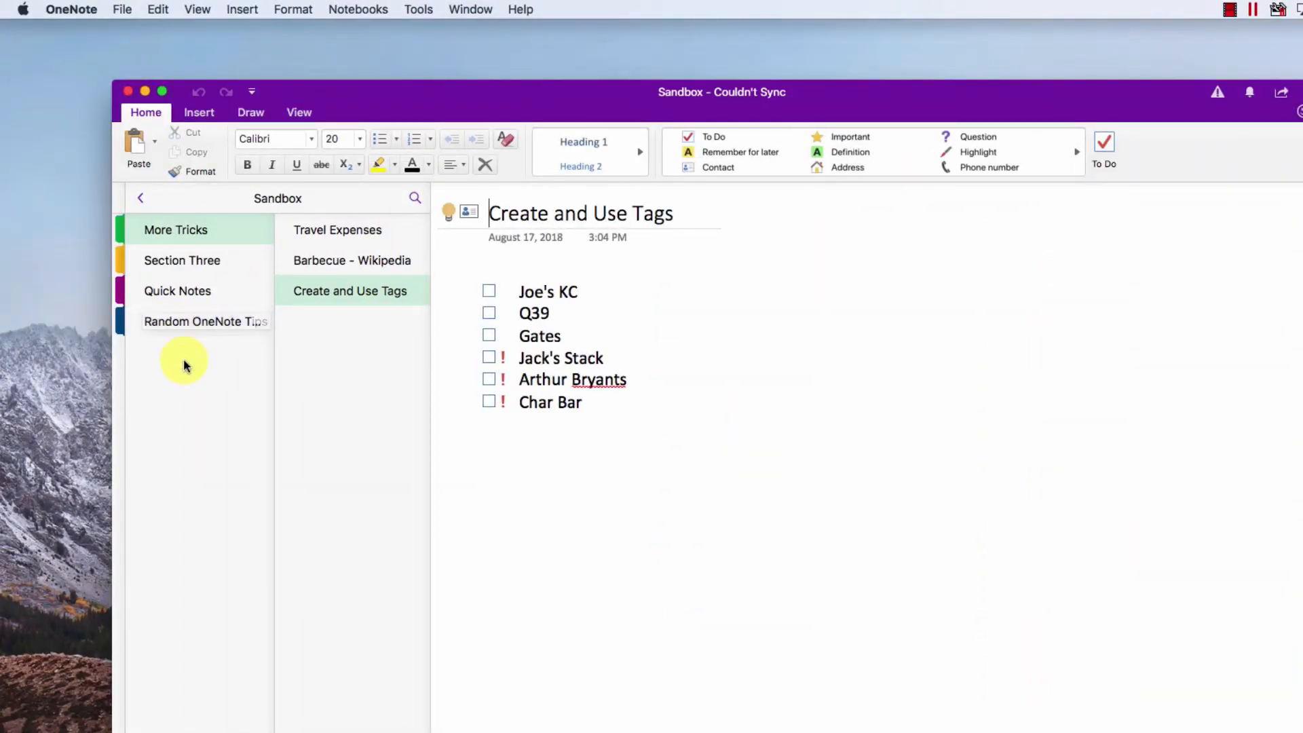
mouse_move(276, 124)
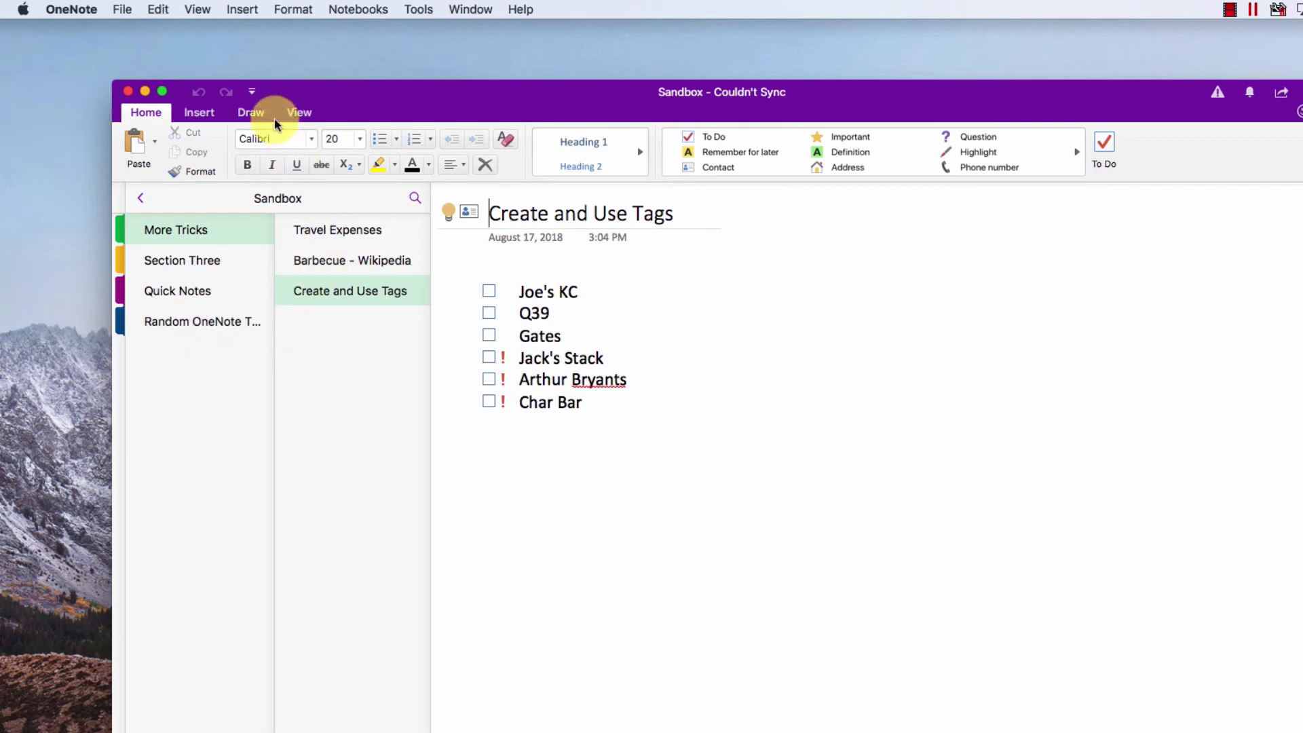
On Mac, show the View ribbon and the Deleted Notes choices for the Sandbox notebook
click(298, 113)
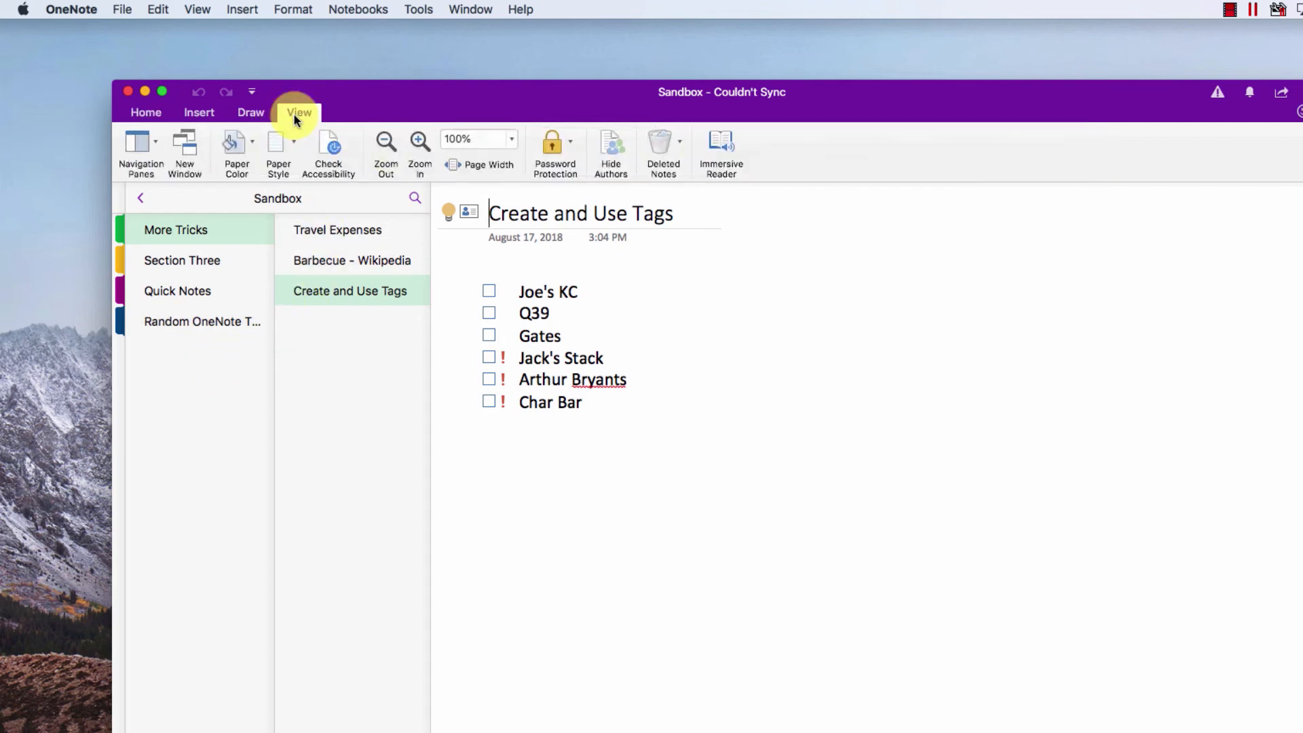
mouse_move(683, 158)
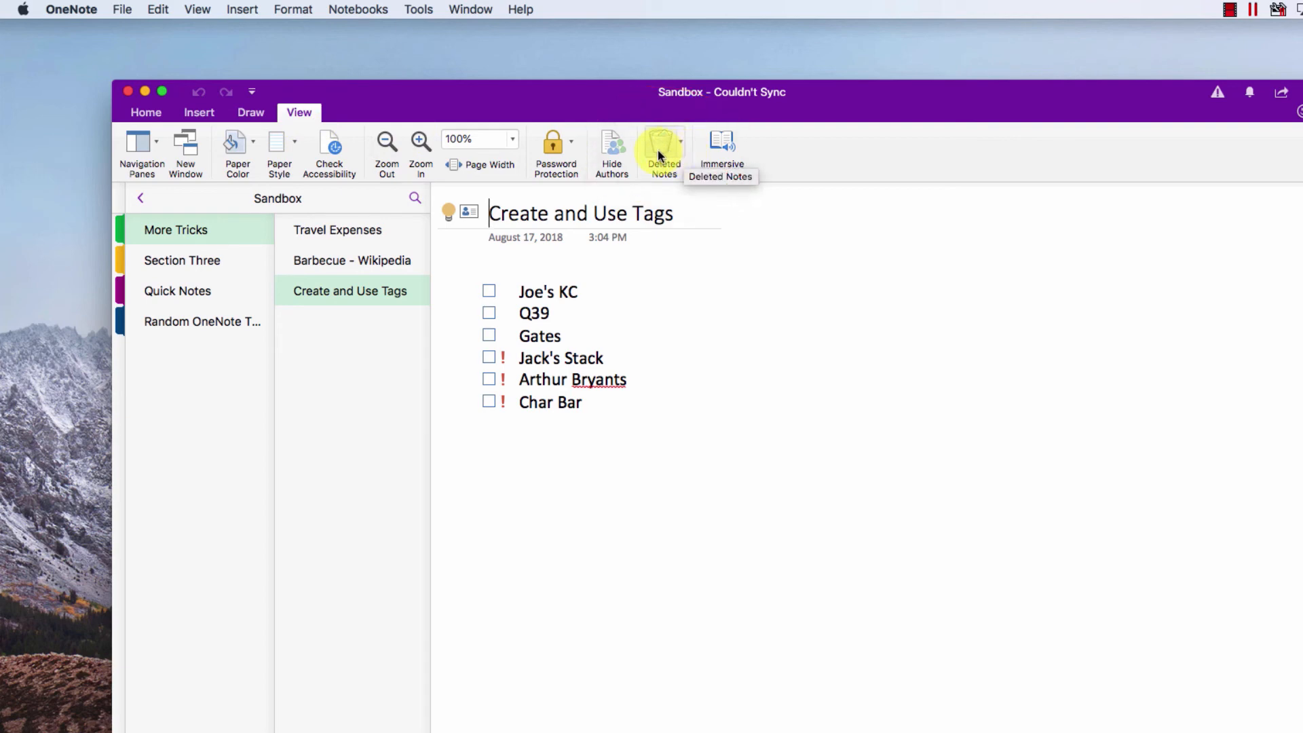
click(682, 142)
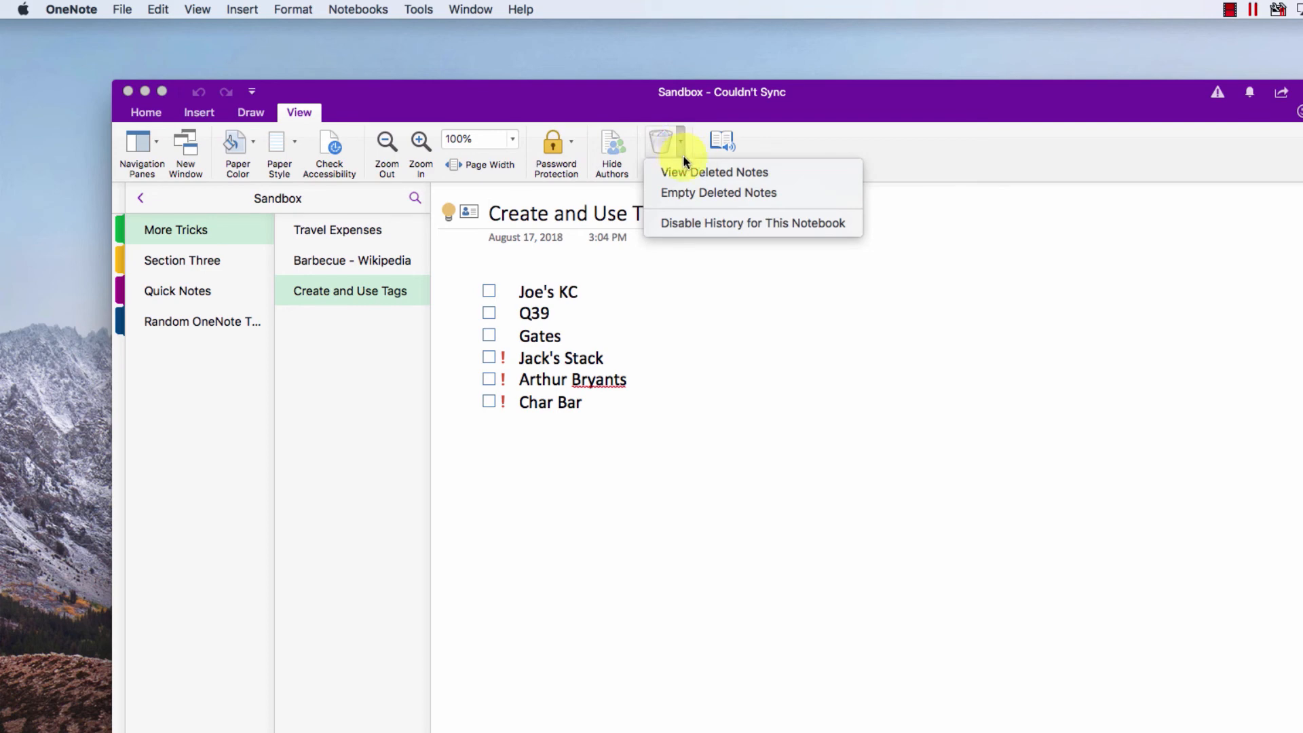
mouse_move(831, 223)
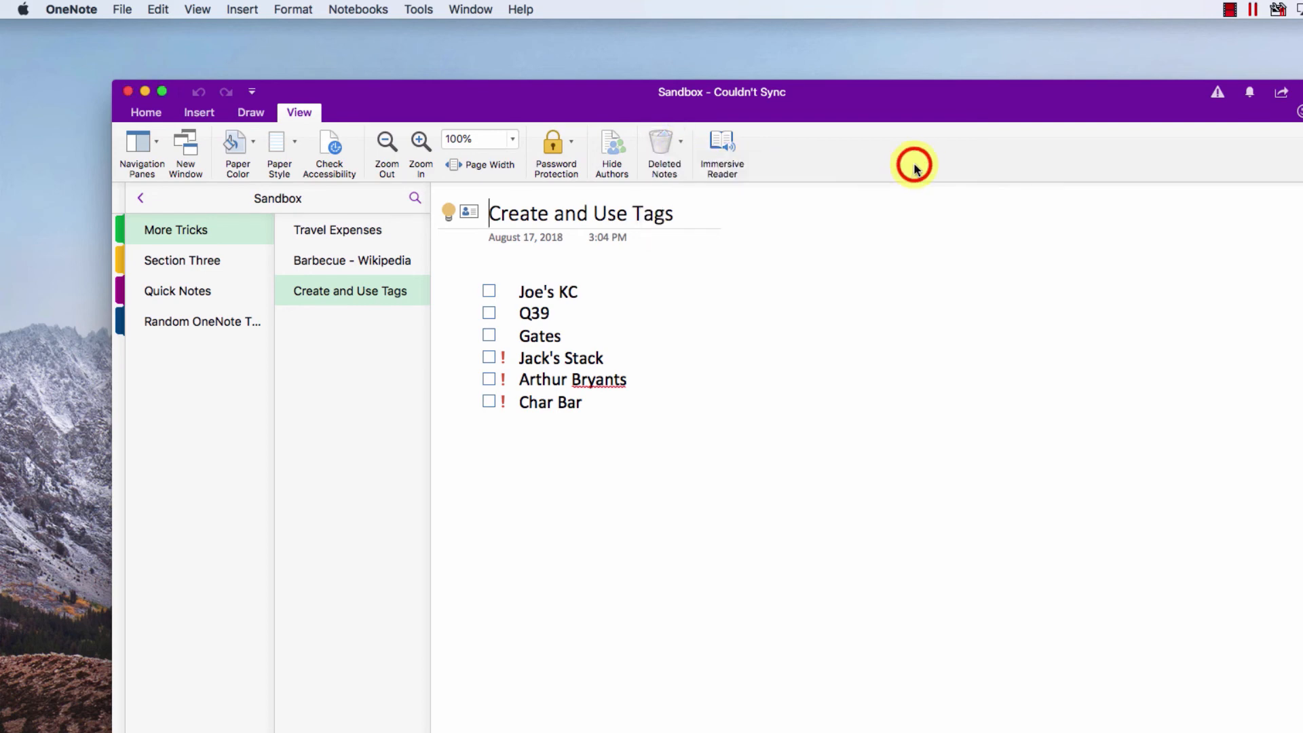
mouse_move(915, 168)
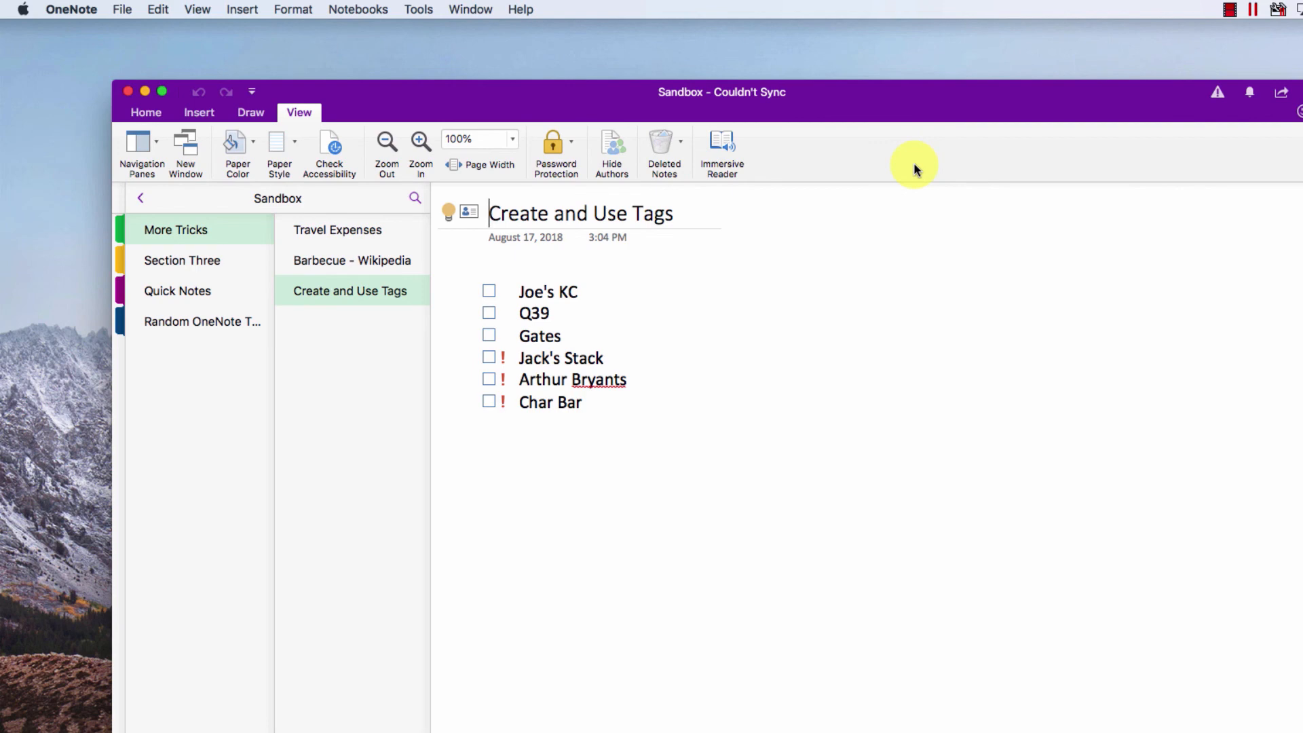